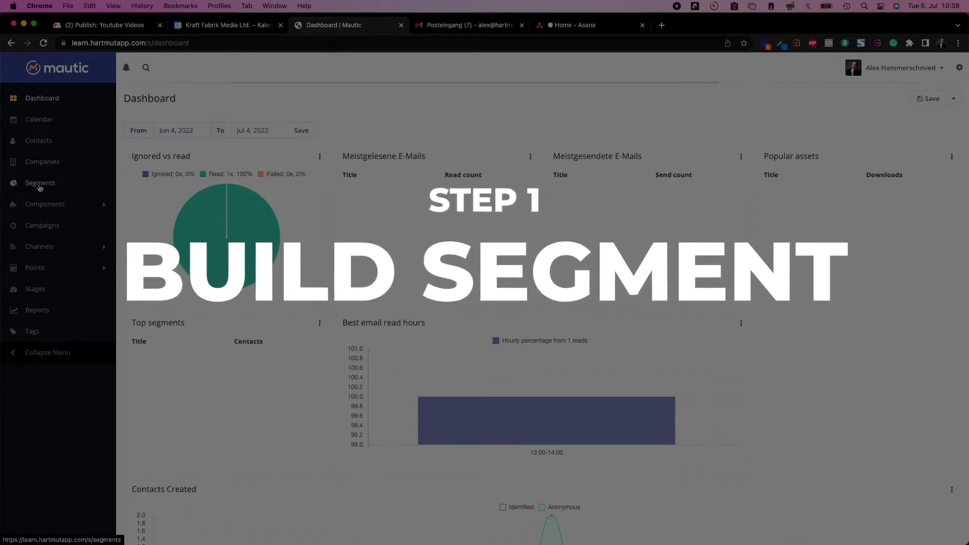
Step: Open the Contact Segments list showing nine segments, including Newsletter DOI
left_click(40, 182)
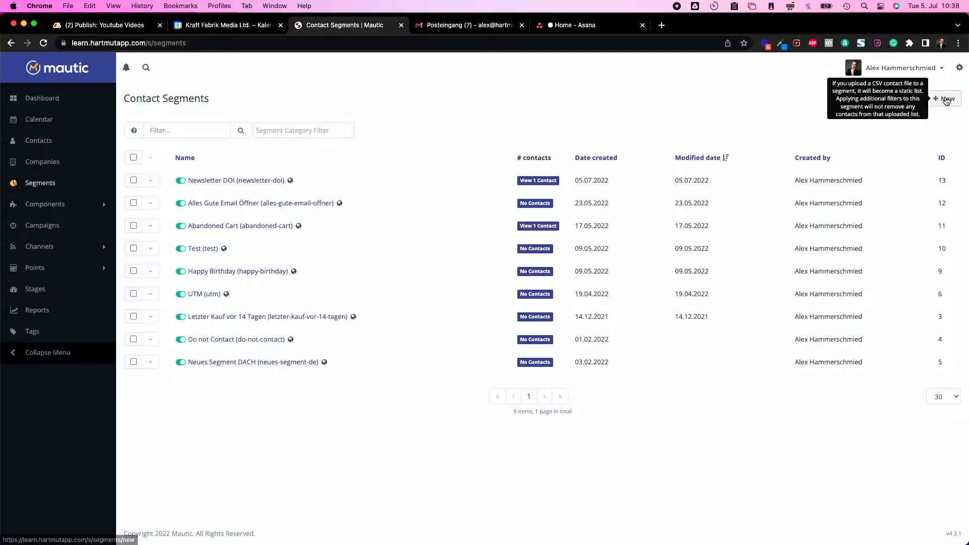
Step: Create a new segment named 'DOI Newsletter Segment' and review its Filters tab
left_click(947, 99)
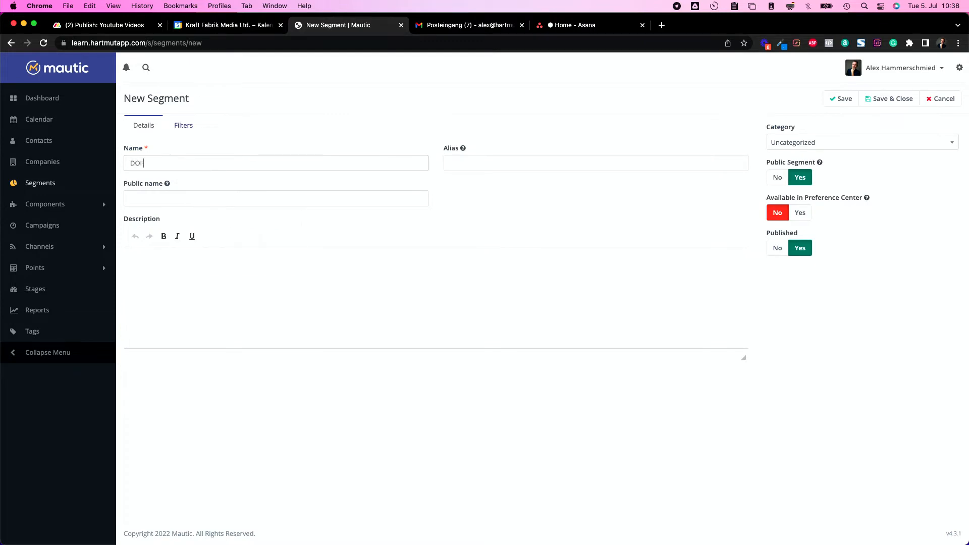
type("Newsletter Segment")
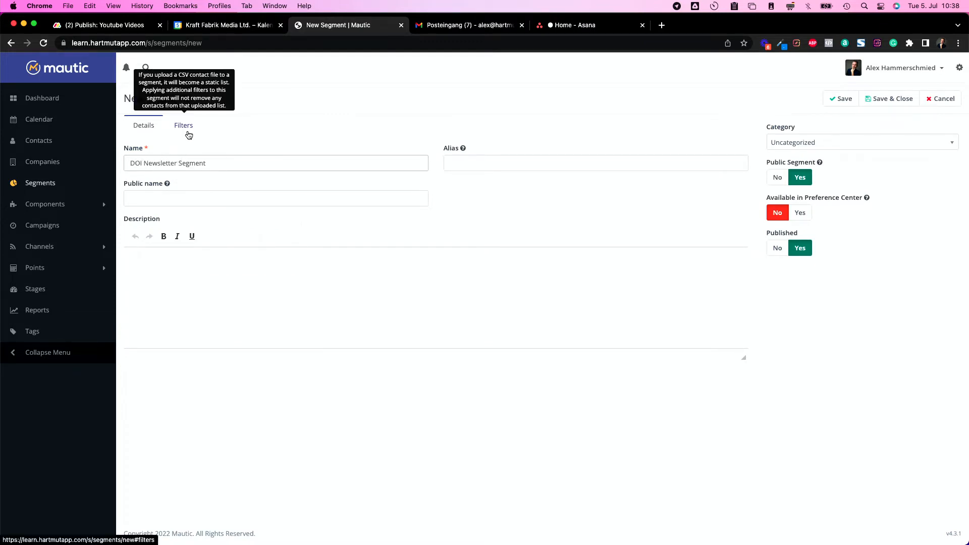
left_click(183, 124)
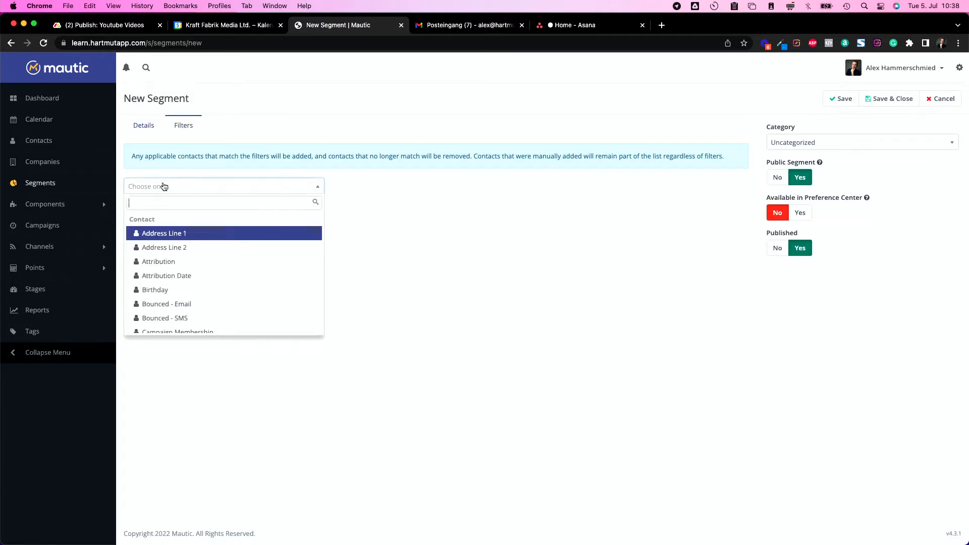
left_click(164, 233)
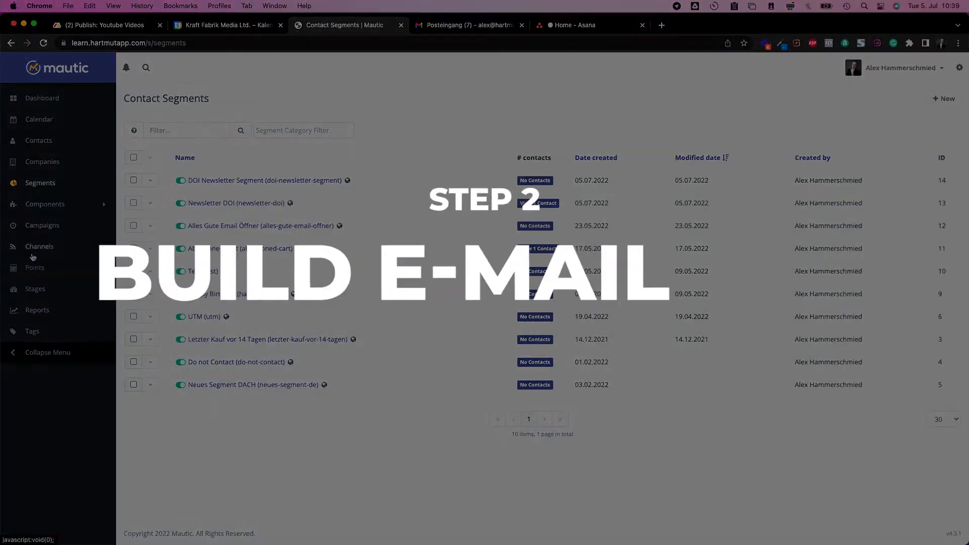
Step: Start a new segment email from Channels > Emails with the Brienz theme
left_click(39, 246)
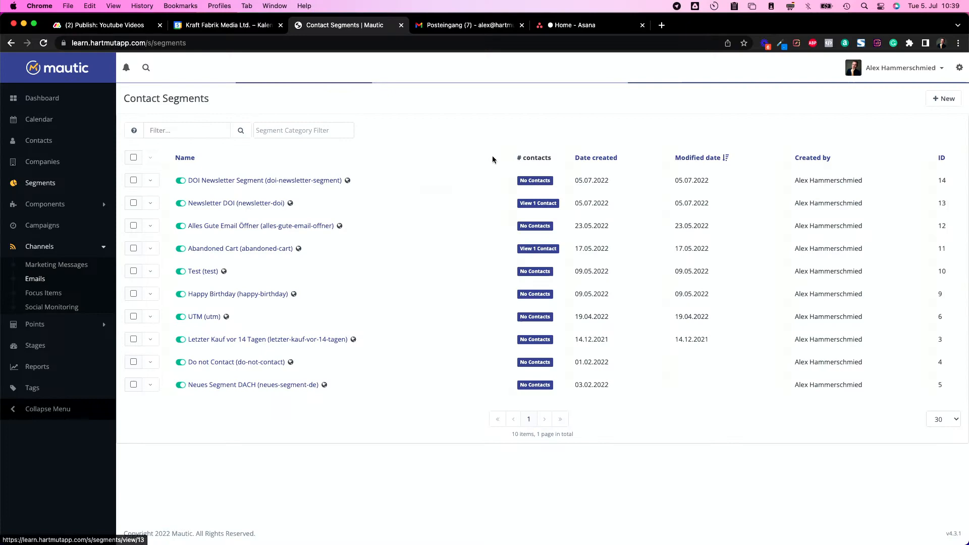
left_click(35, 278)
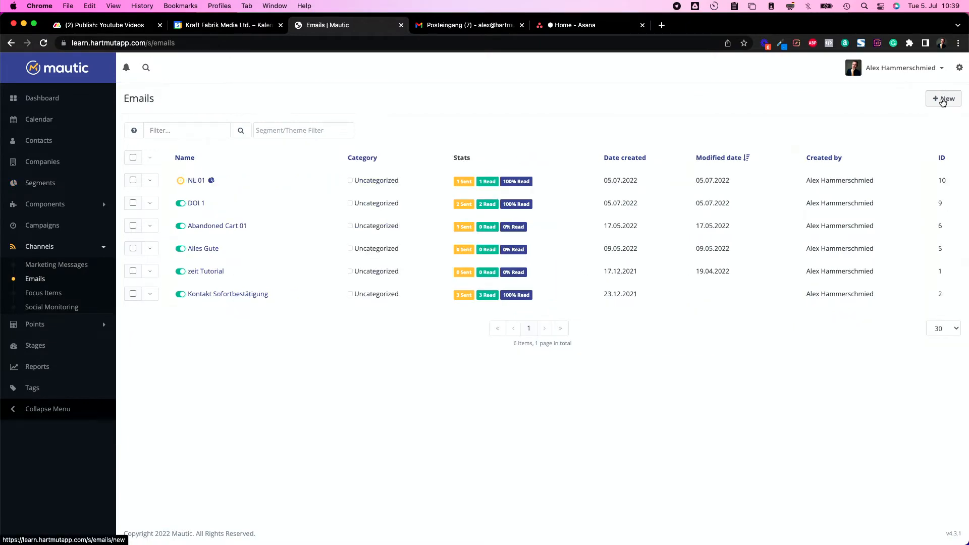
left_click(942, 99)
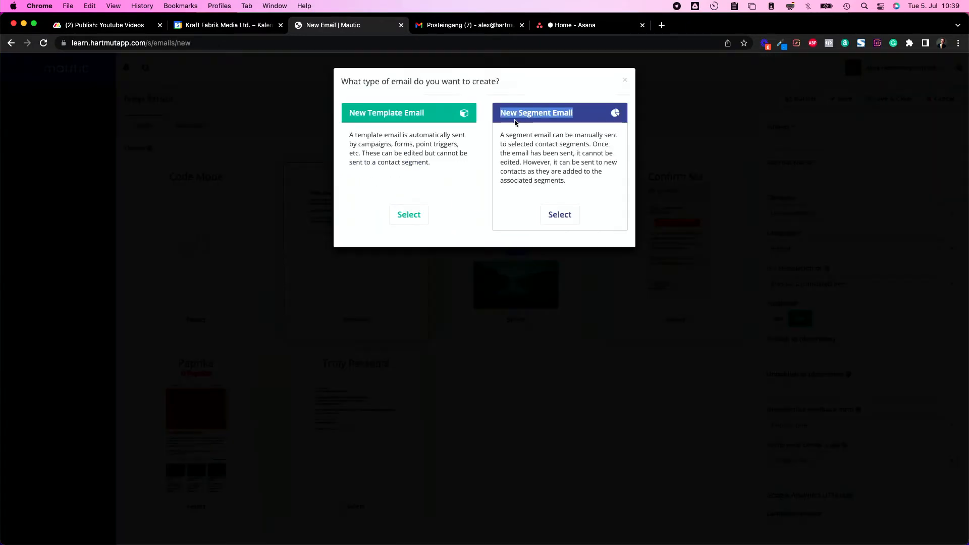
left_click(559, 215)
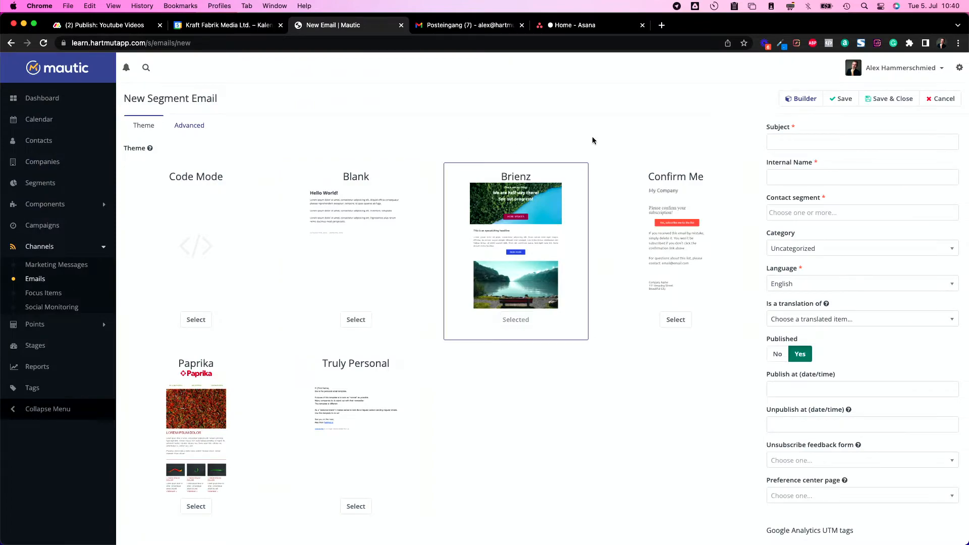
Step: Name the email NEWSLETTER 01 with subject 'THIS is going to change your life forever', targeting DOI Newsletter Segment
left_click(861, 141)
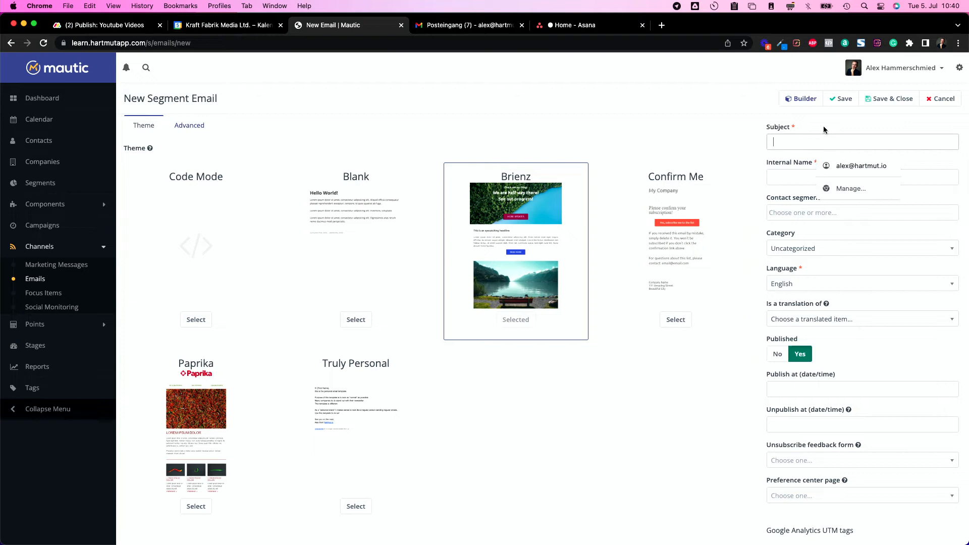
type("THIS is going to change your life forever")
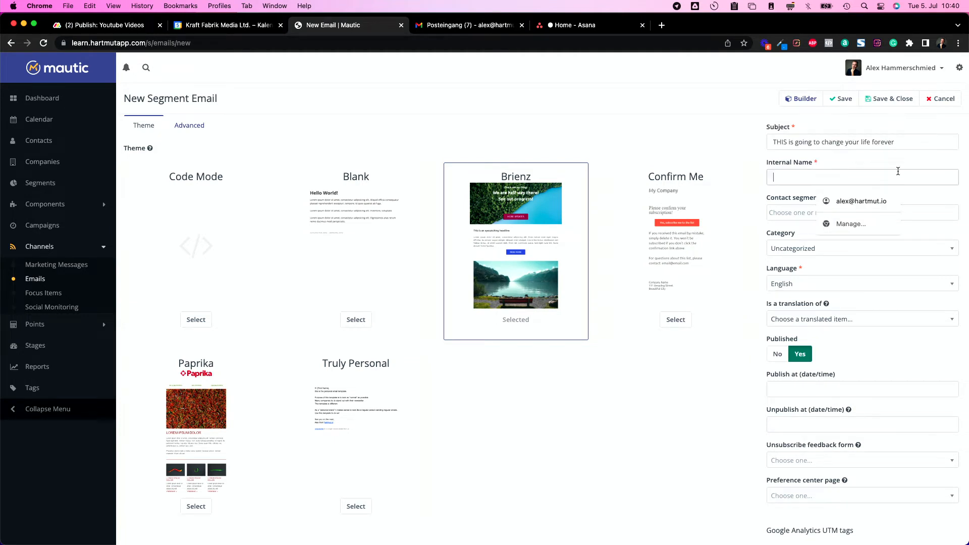
type("N")
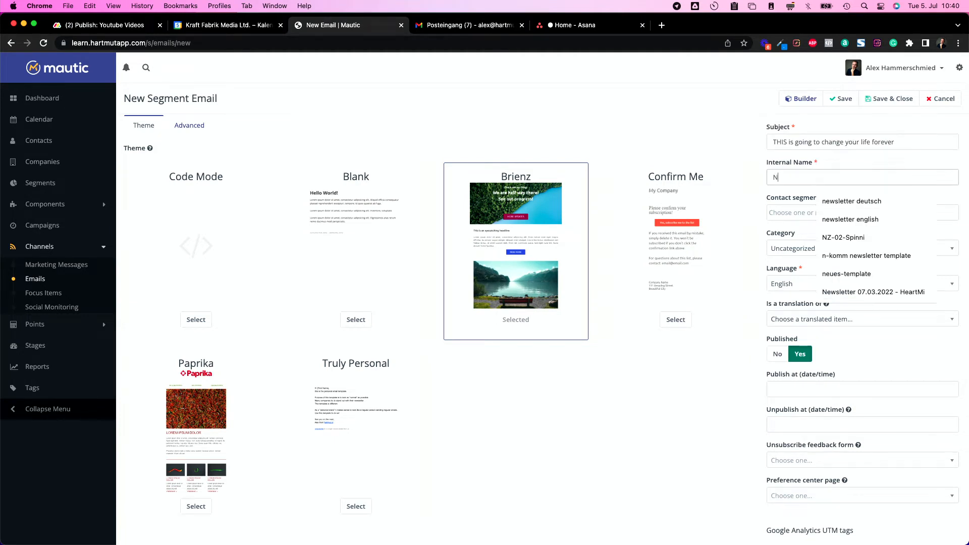
type("NEWSLETTER")
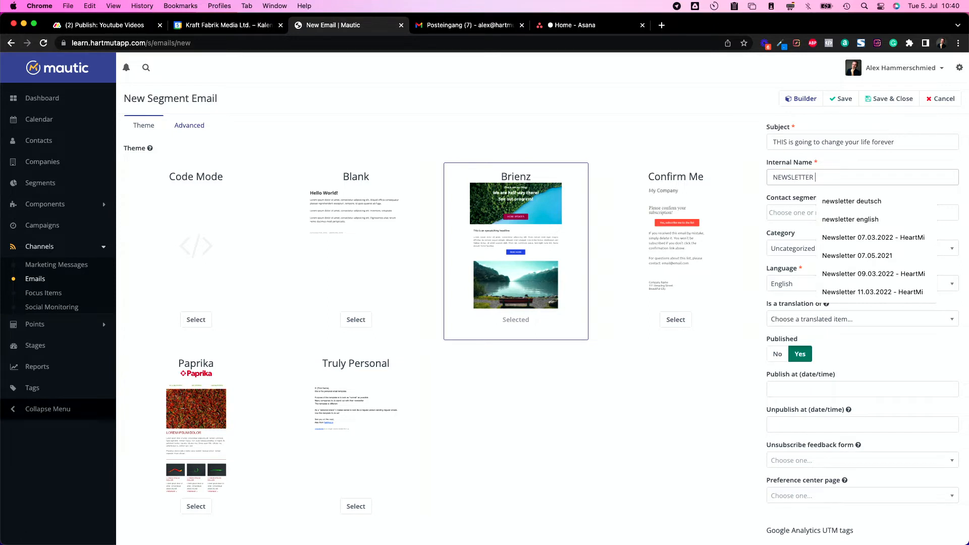
left_click(859, 212)
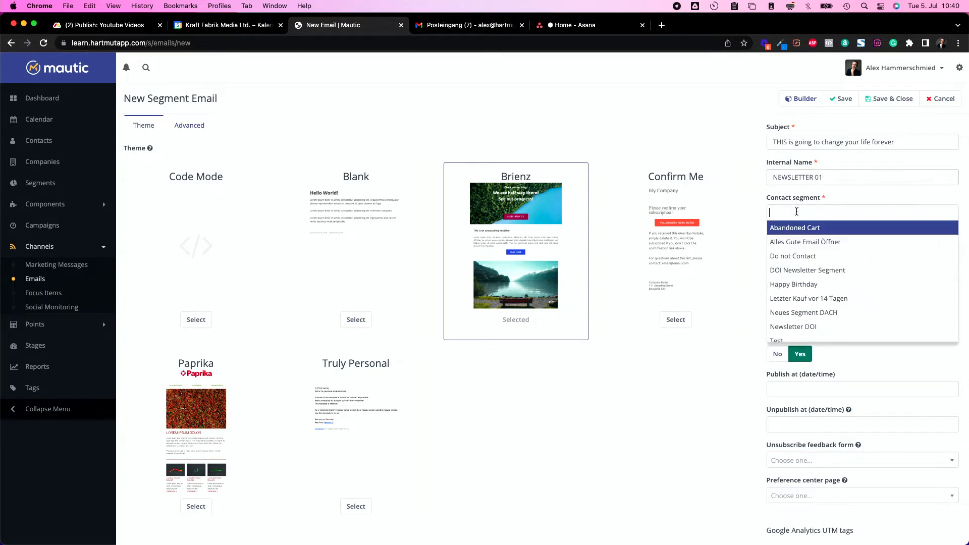
mouse_move(807, 270)
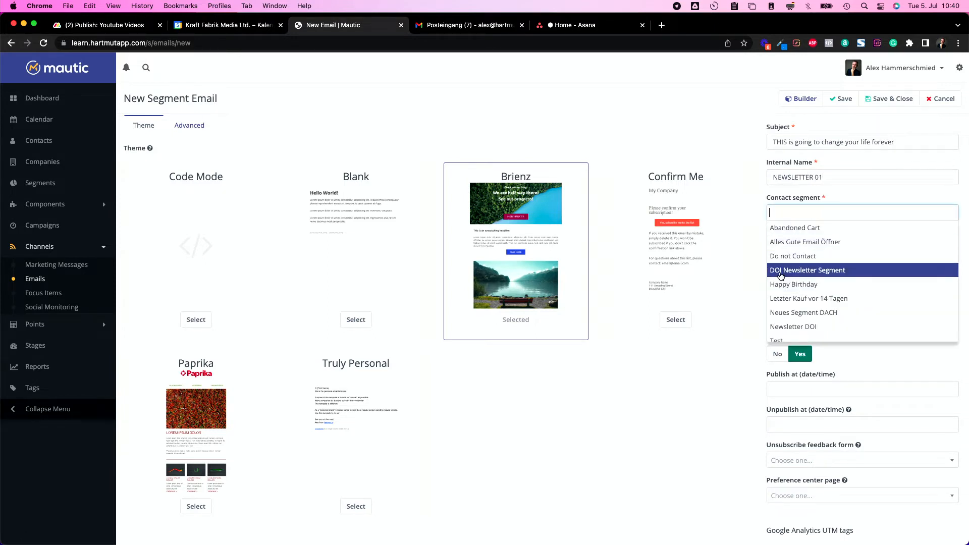
left_click(808, 270)
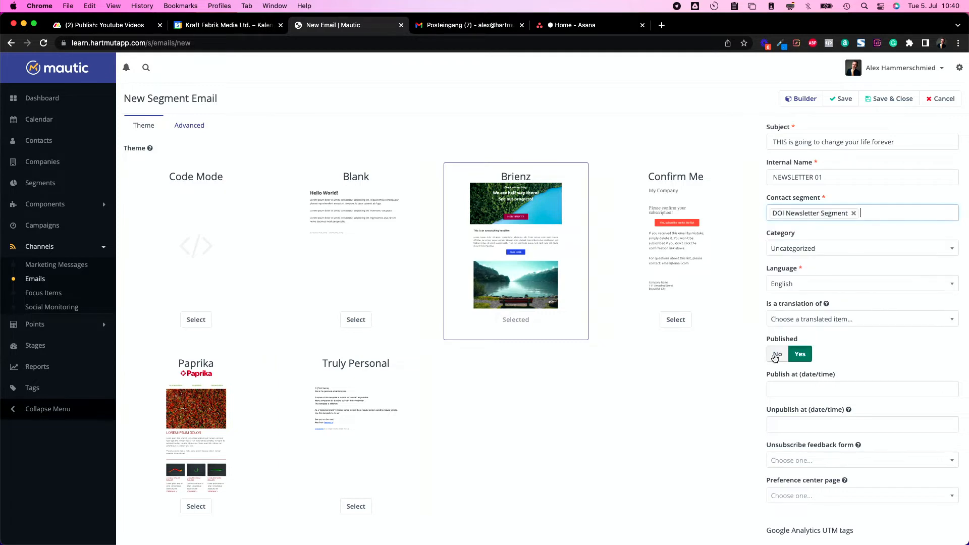
left_click(777, 354)
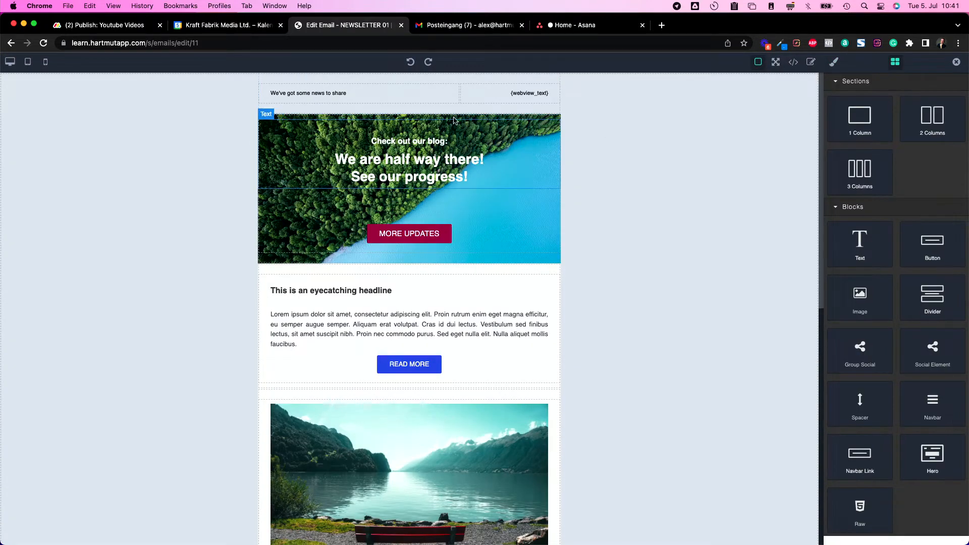
Step: Replace the header headline with 'Hi, {customfield=firstname},'
left_click(437, 113)
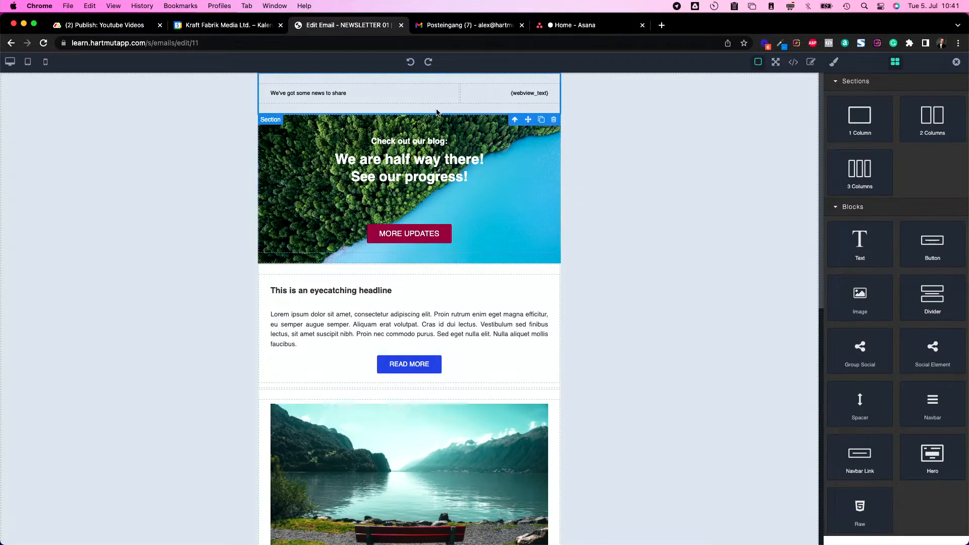
scroll("down", 3)
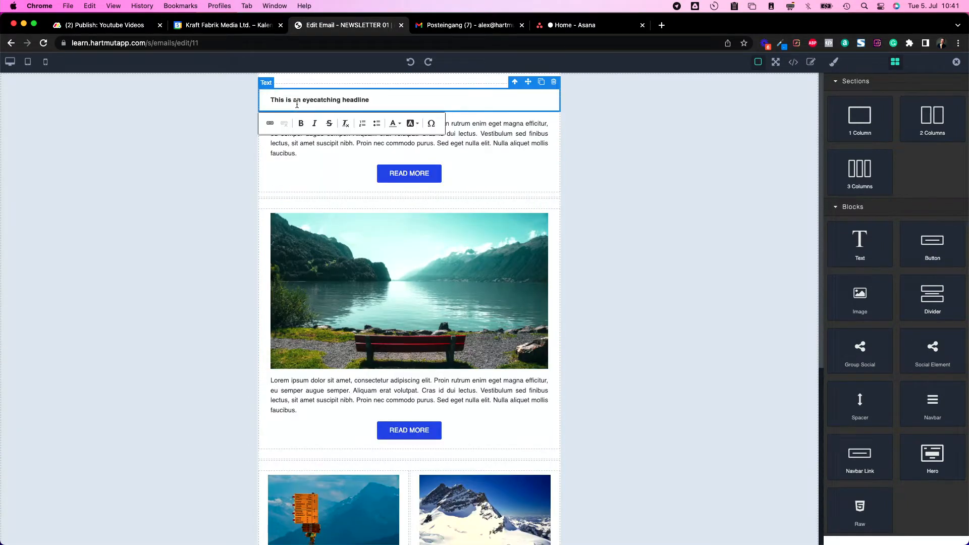
triple_click(319, 99)
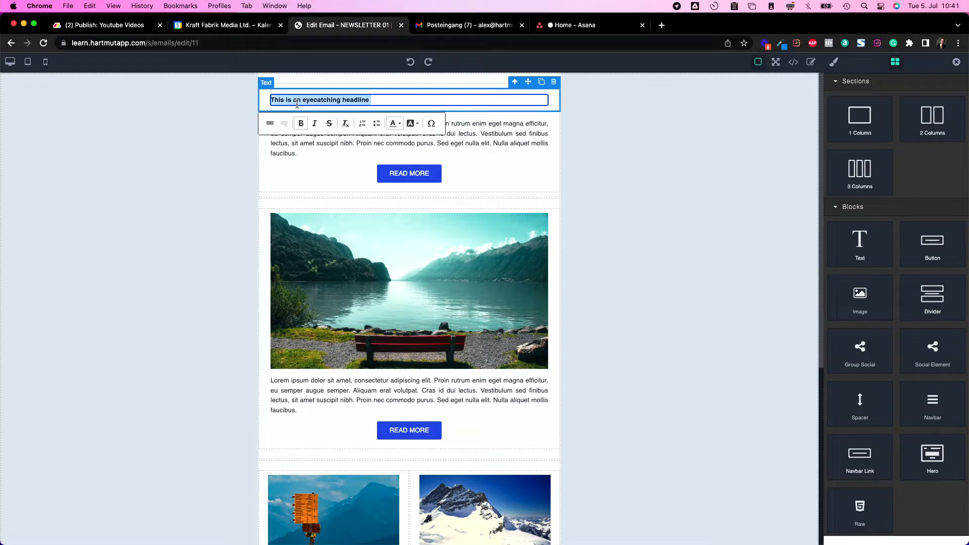
type("Hi, {first}")
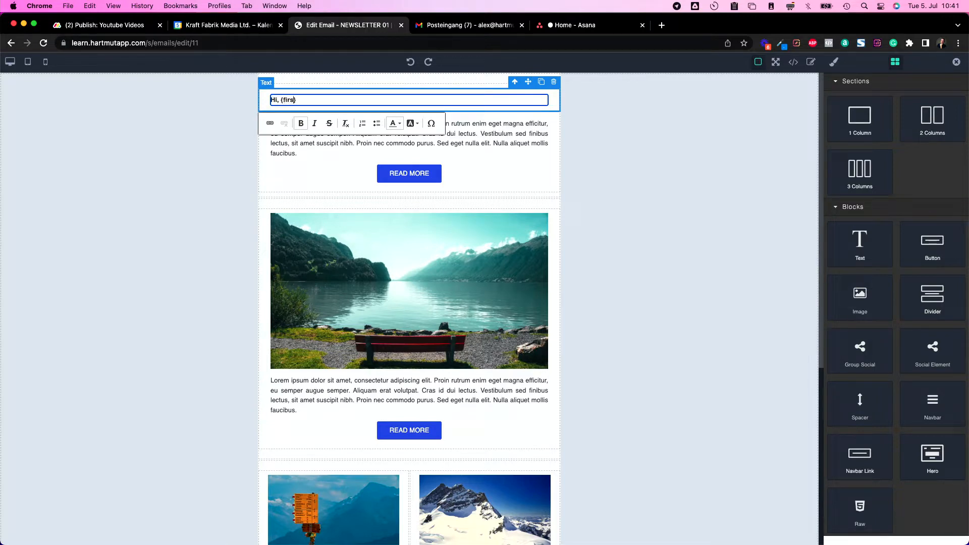
type("customfield=firstname},")
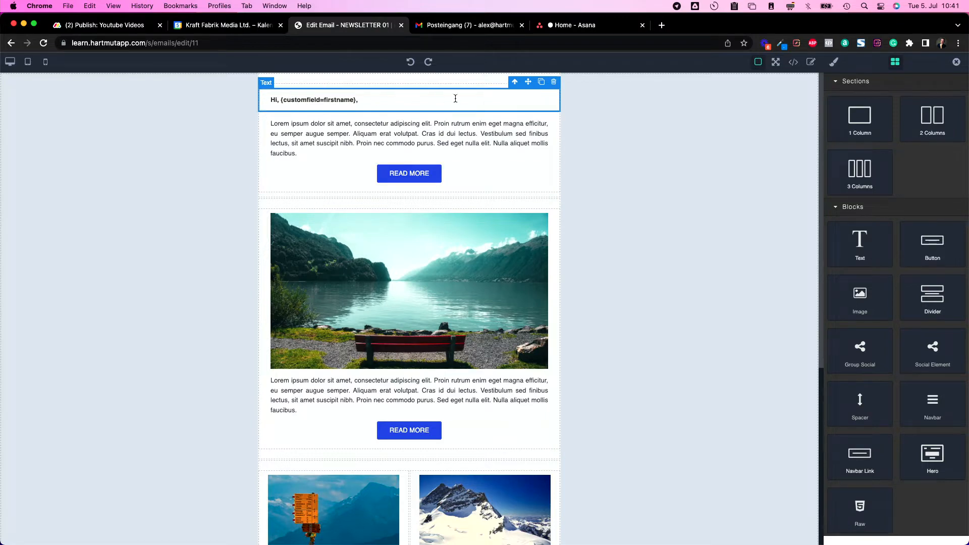
Step: Enlarge the greeting text block's font size to 21 px
left_click(834, 62)
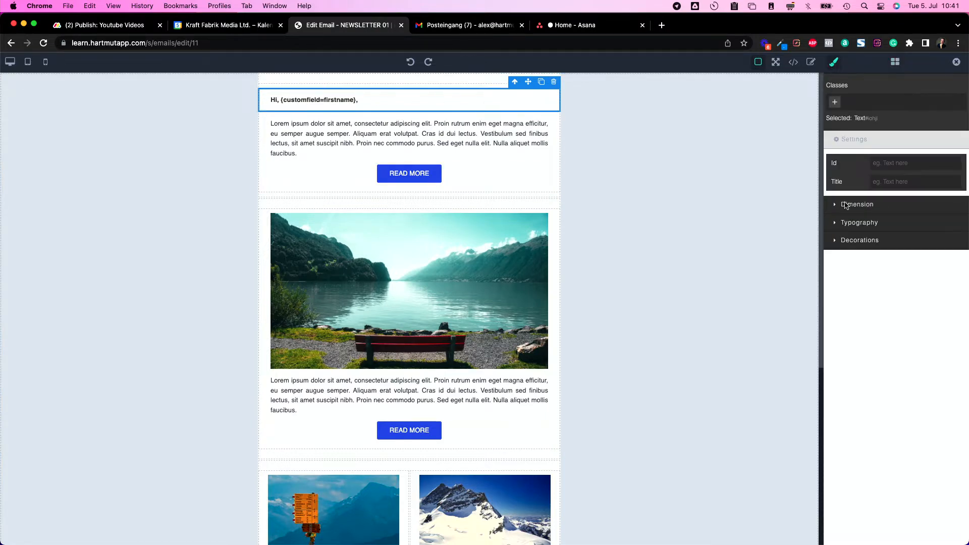
left_click(859, 223)
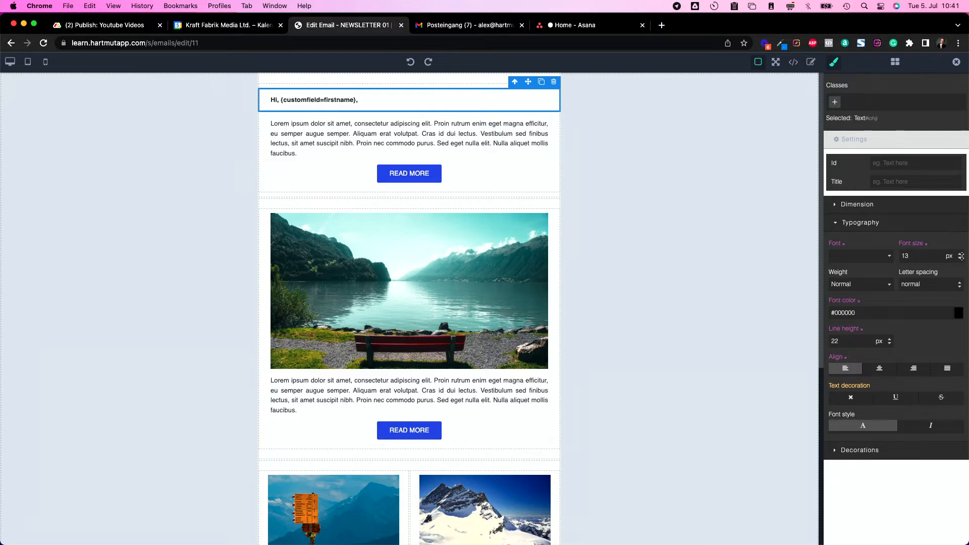
left_click(961, 254)
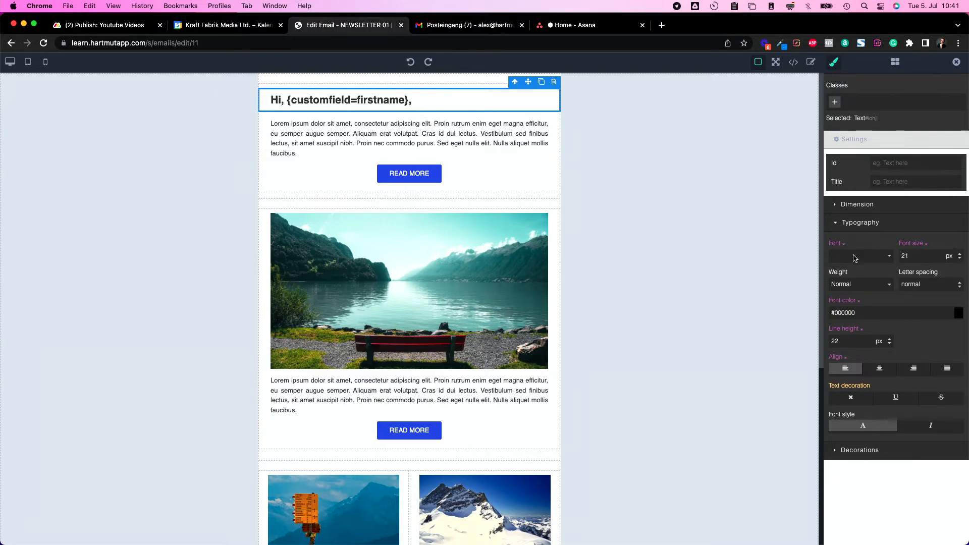
left_click(861, 256)
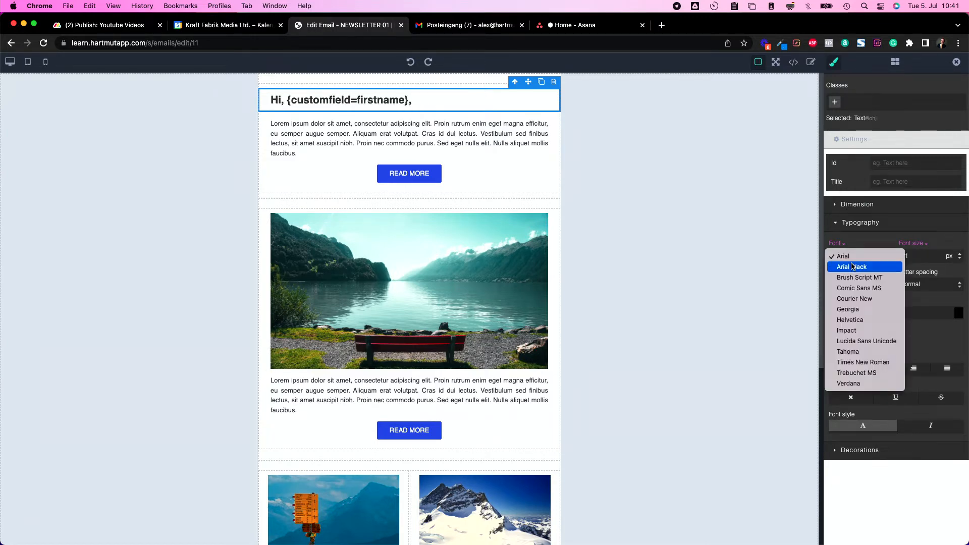
left_click(894, 61)
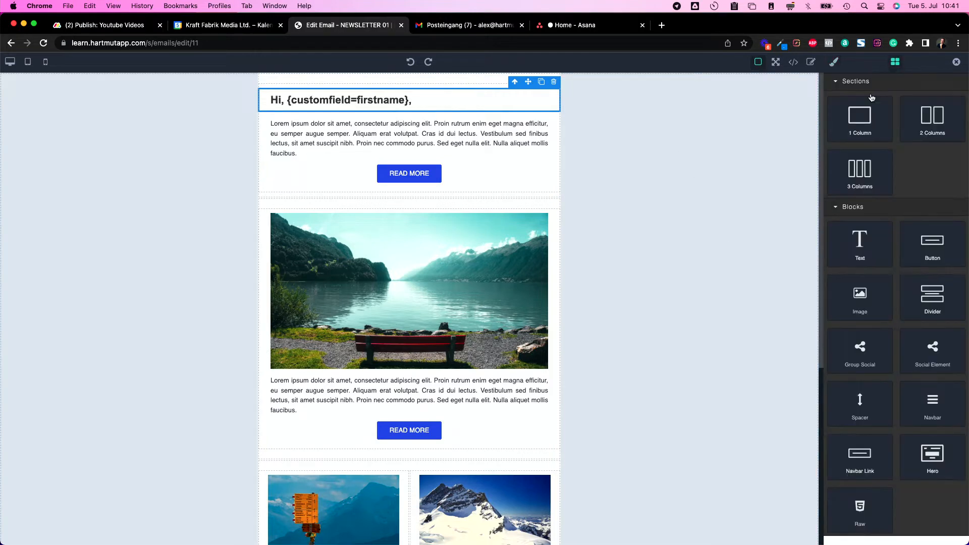
mouse_move(859, 297)
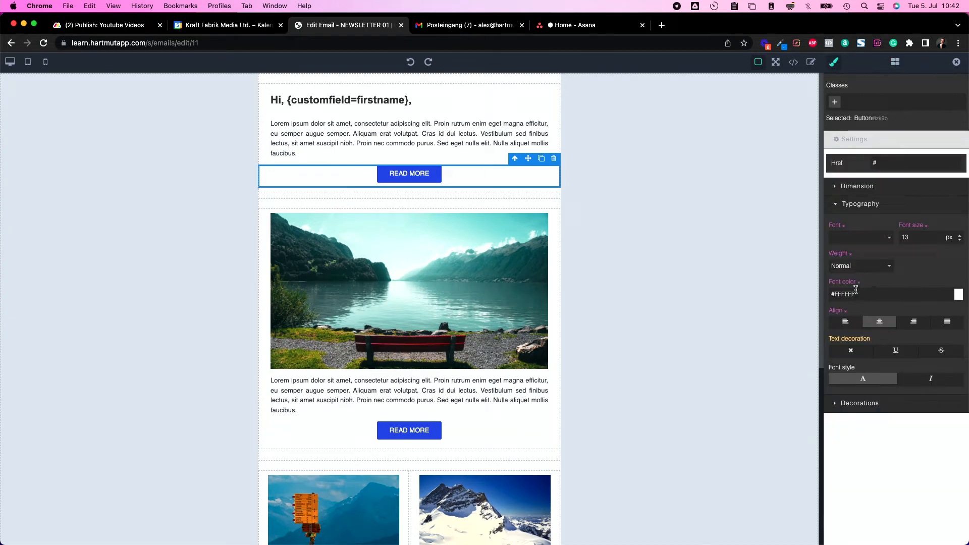
Step: Make the first READ MORE button bold and 29 px on a green background
left_click(958, 295)
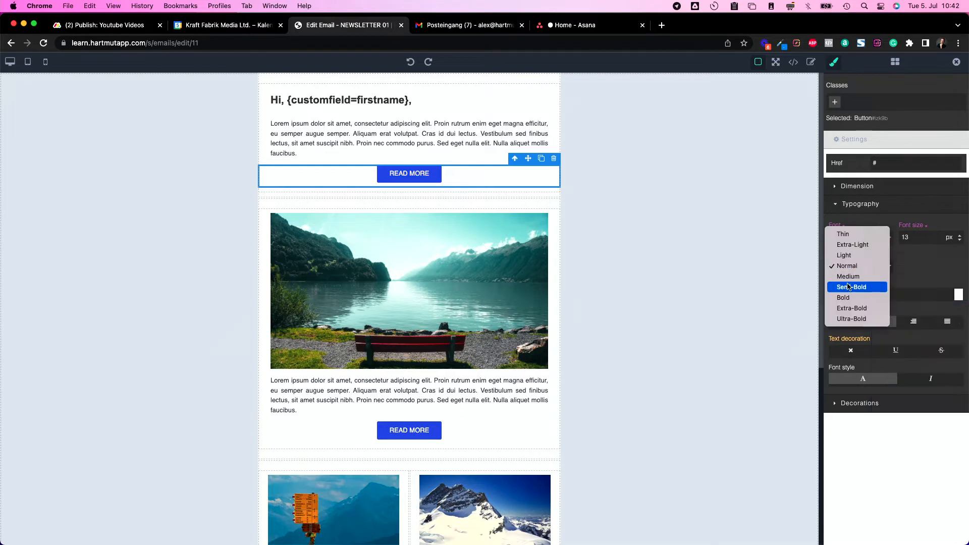
left_click(843, 297)
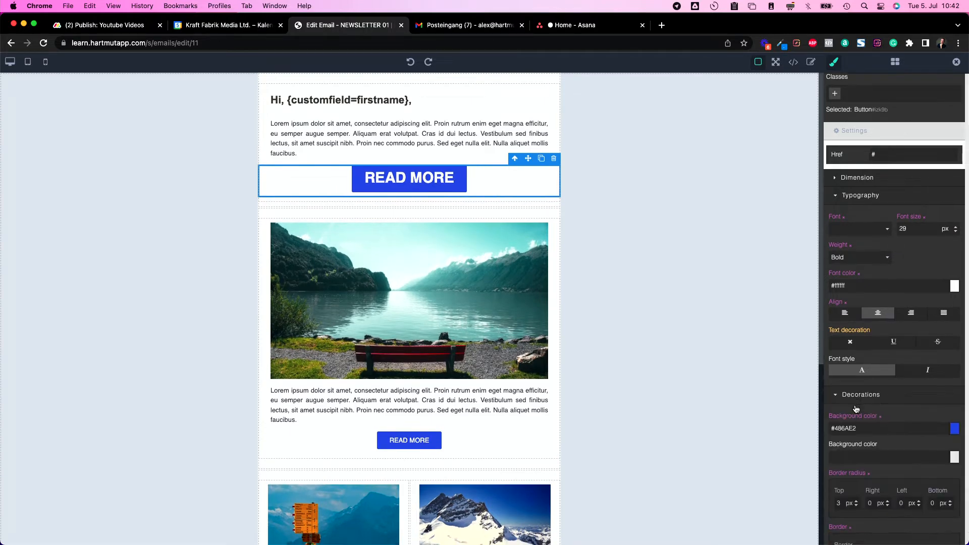
left_click(954, 428)
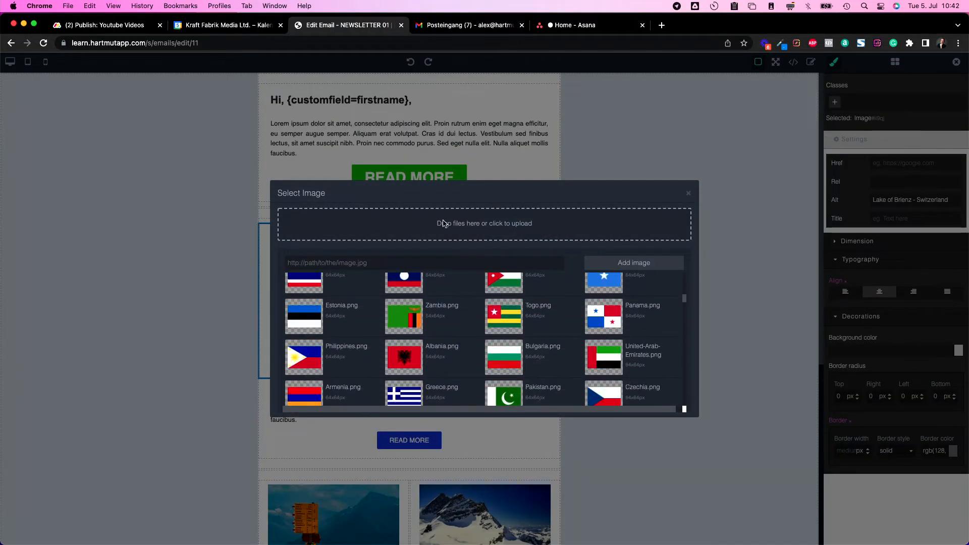
Step: Scroll the Select Image gallery down to the uploaded logo files
scroll("down", 3)
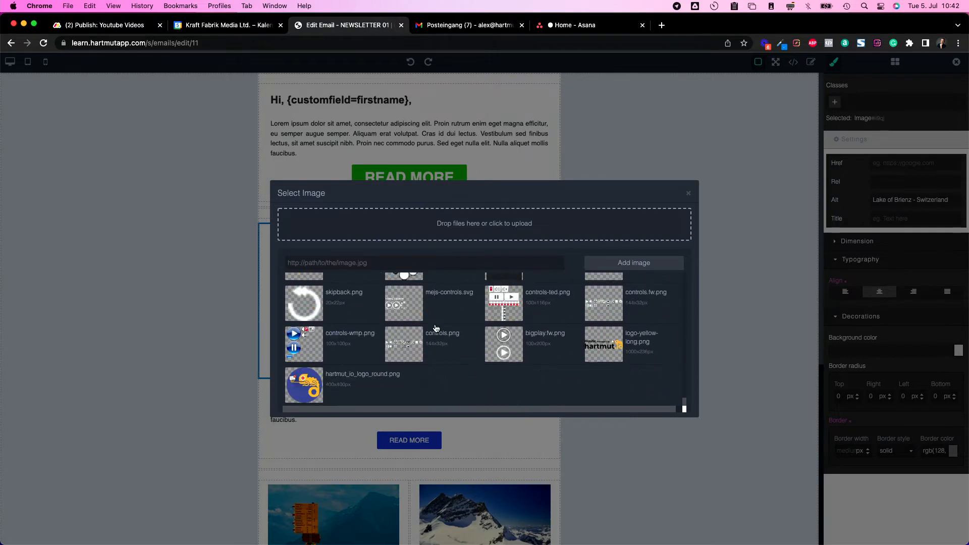
mouse_move(707, 278)
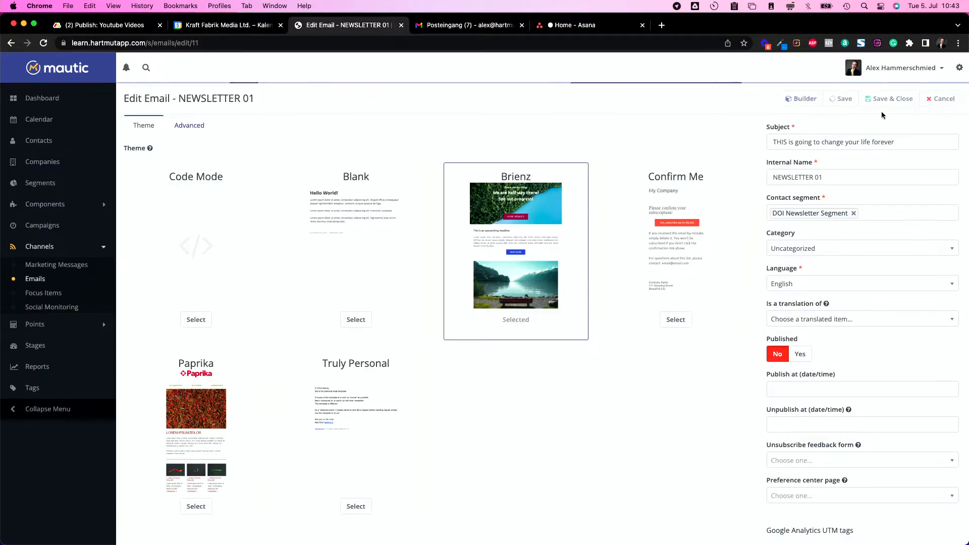
Step: Save NEWSLETTER 01 and send a test copy to the default recipient in Gmail
left_click(844, 98)
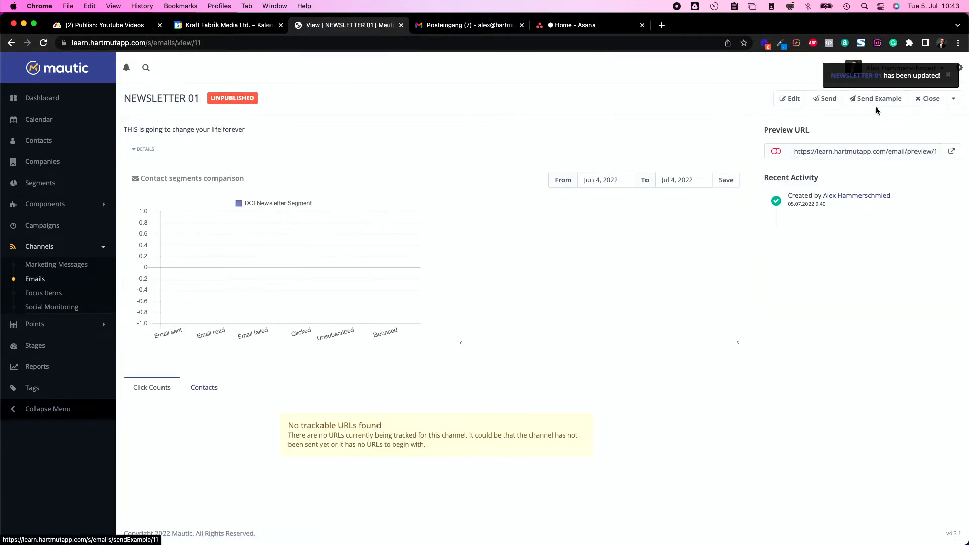
left_click(879, 99)
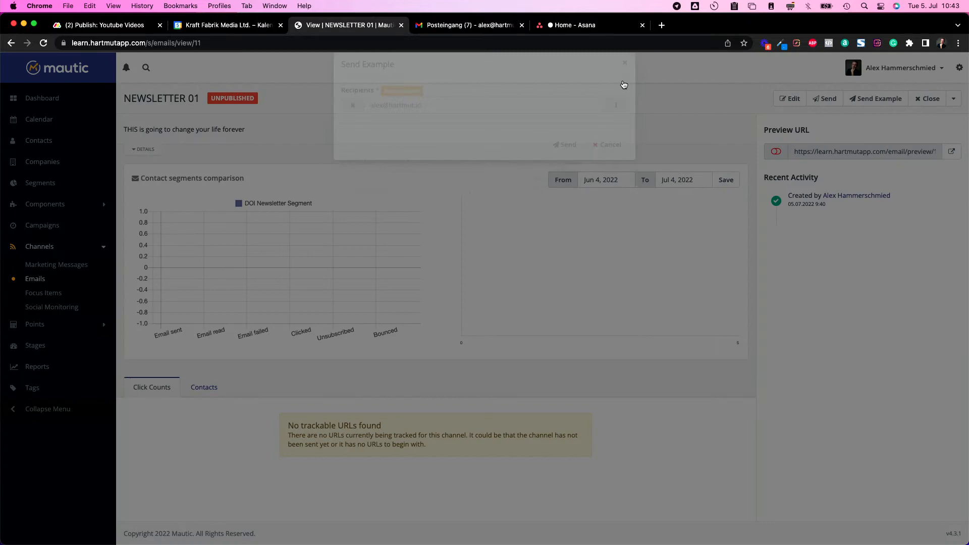
left_click(607, 144)
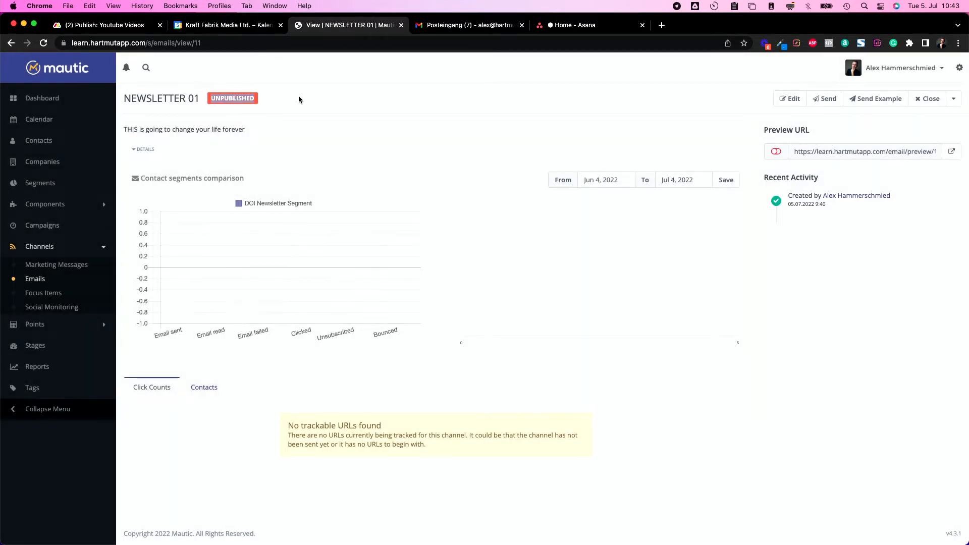
left_click(875, 99)
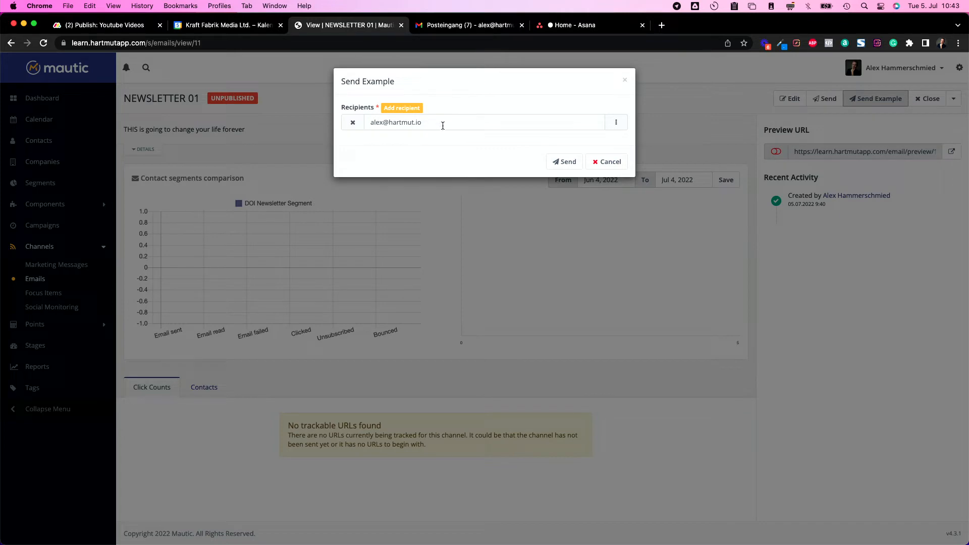
left_click(564, 162)
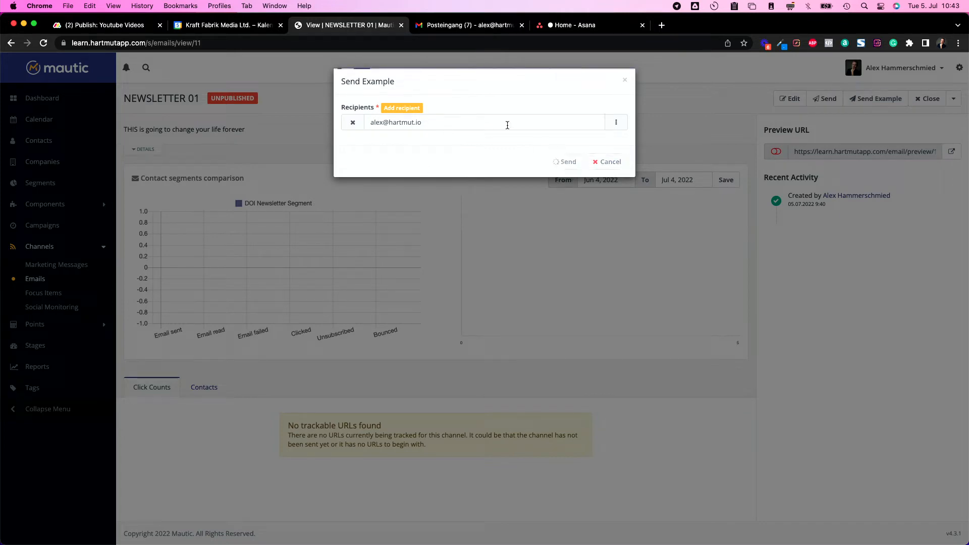
left_click(565, 161)
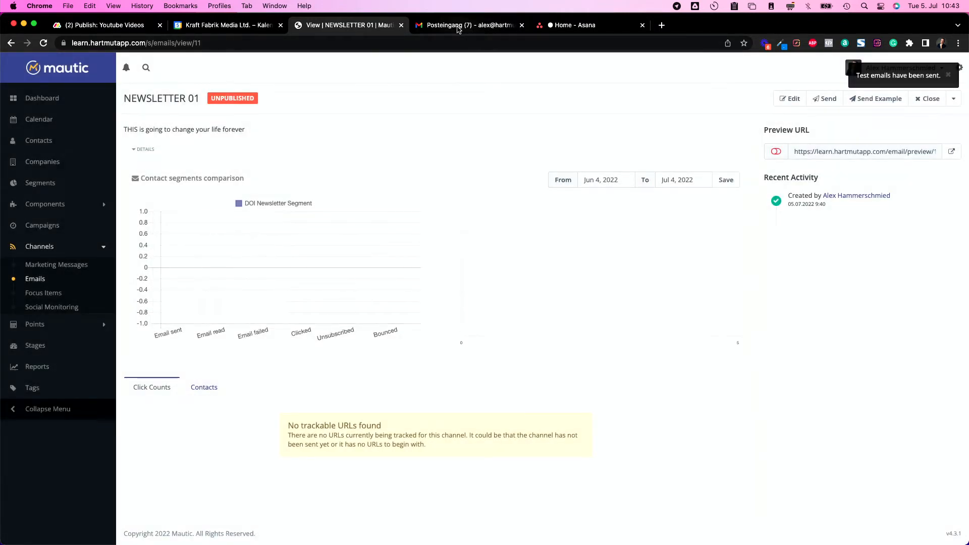
left_click(466, 26)
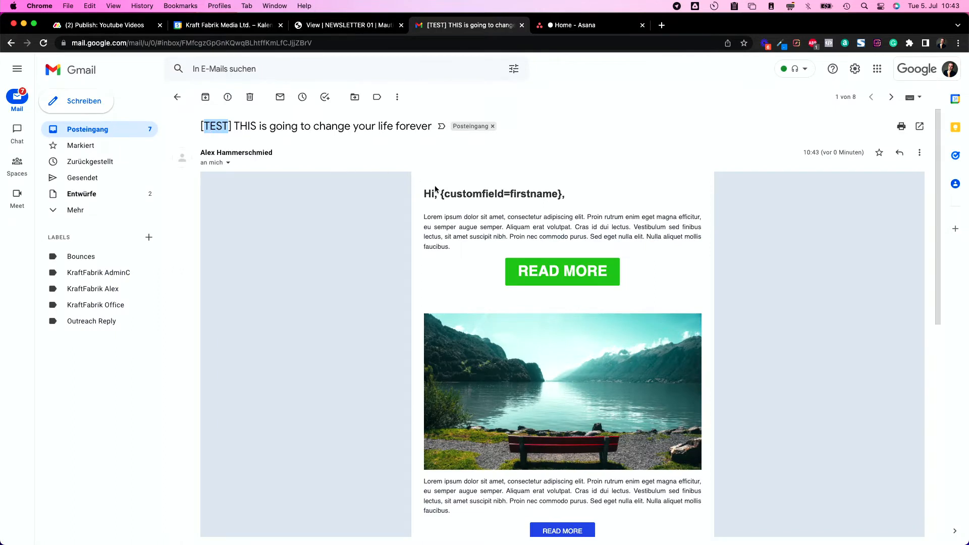
Step: Highlight the unfilled {customfield=firstname} placeholder in the Gmail test, then return to Mautic
double_click(497, 193)
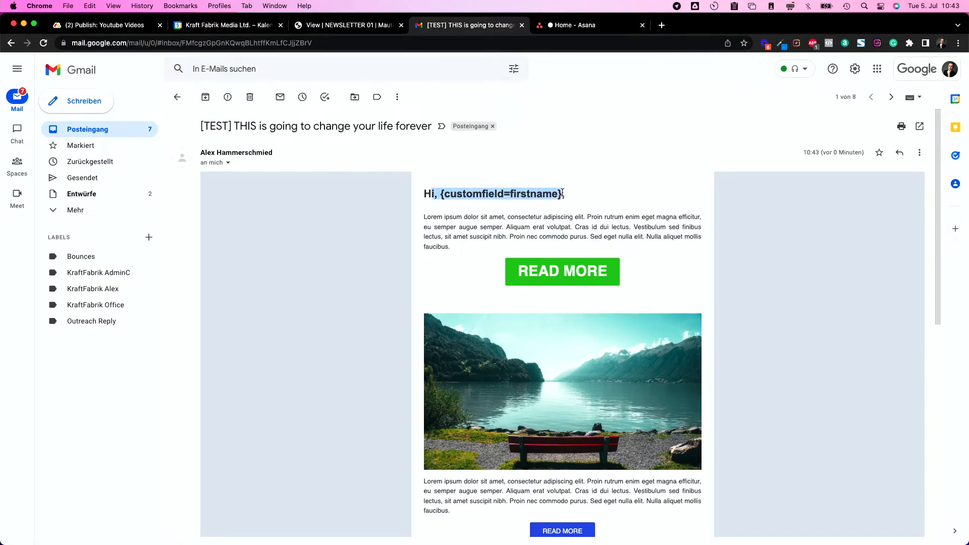
left_click(346, 25)
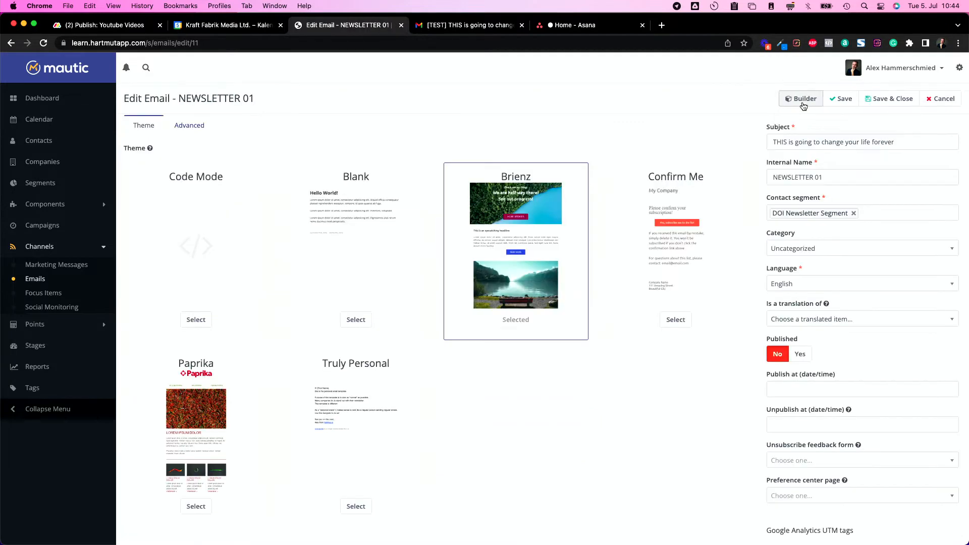
Step: Save NEWSLETTER 01 again and send a second test copy to Gmail
left_click(801, 98)
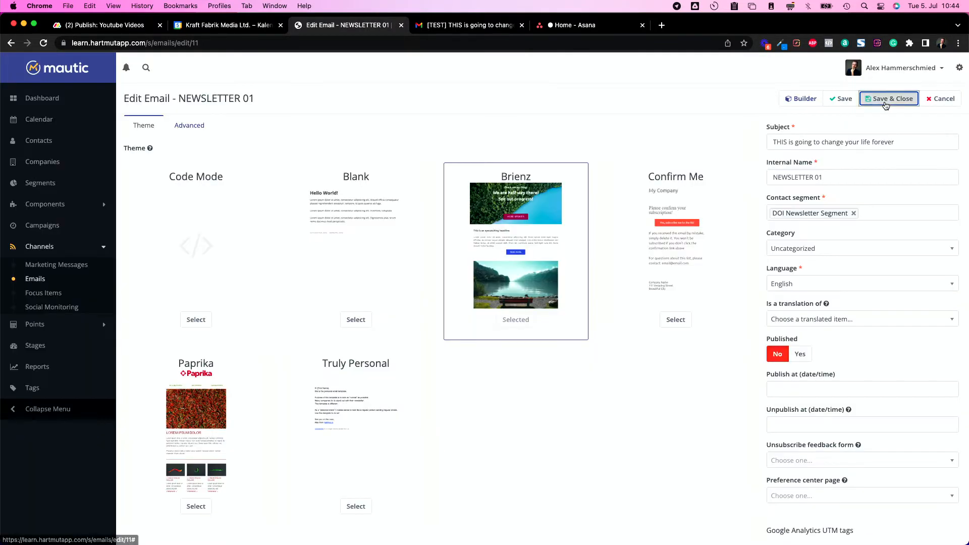
left_click(889, 98)
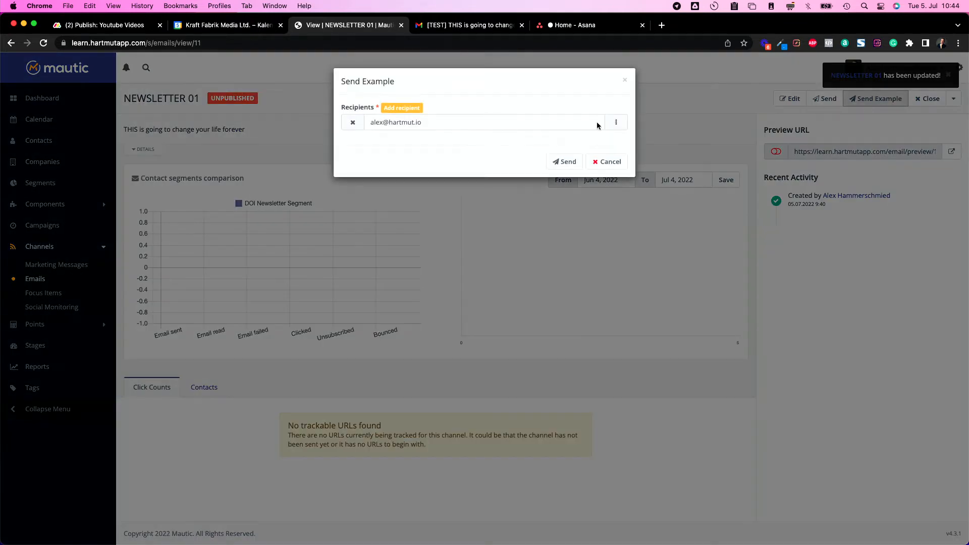
left_click(469, 25)
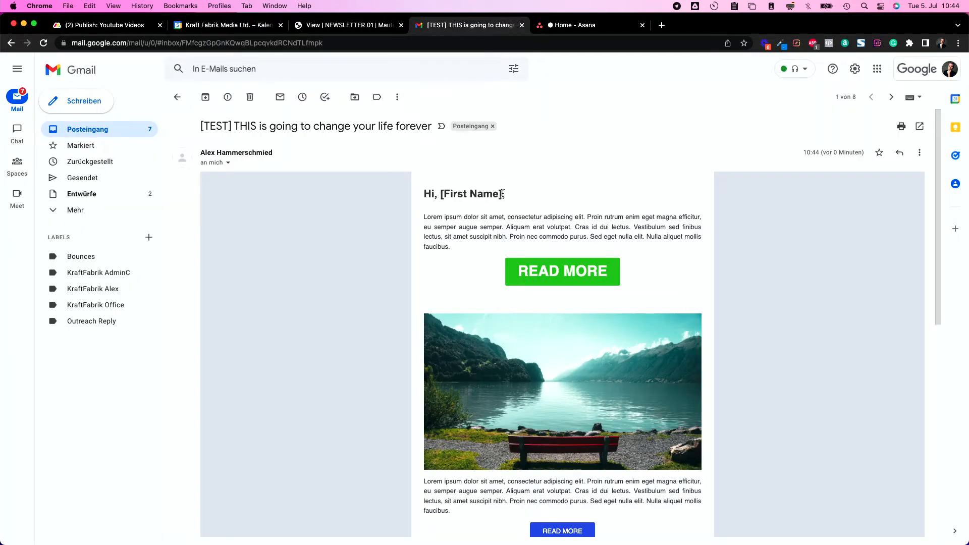
Step: Highlight the 'Hi, [First Name],' greeting in the Gmail test email to inspect the placeholder
double_click(471, 194)
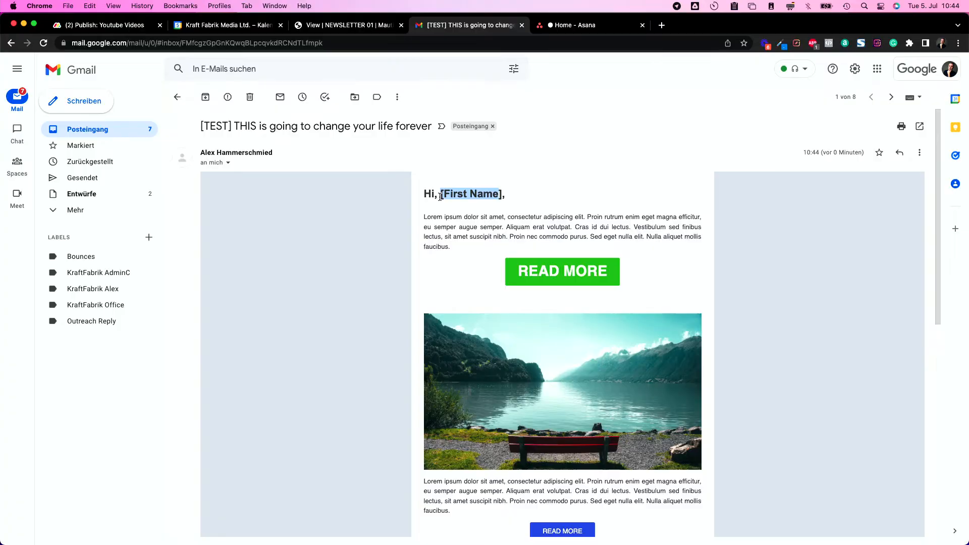
double_click(485, 193)
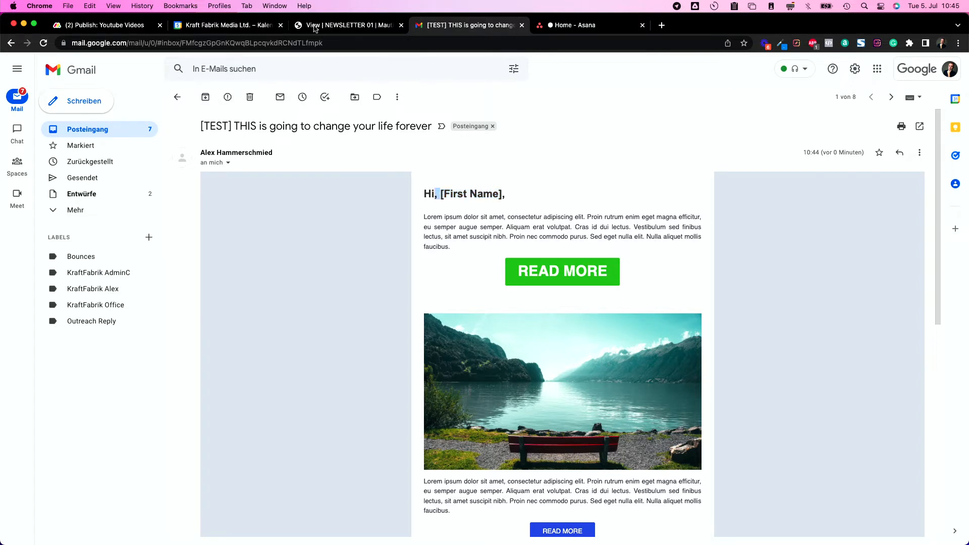
mouse_move(343, 25)
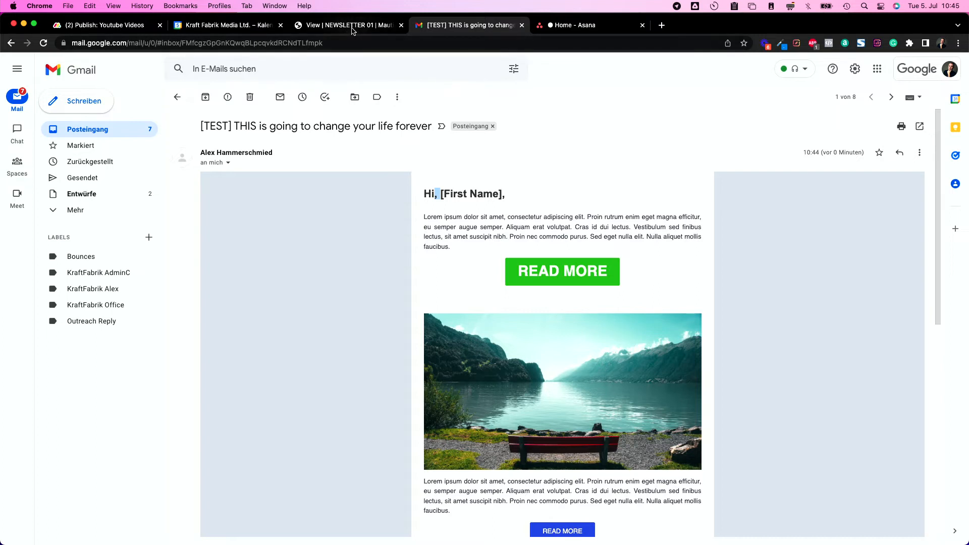
mouse_move(349, 25)
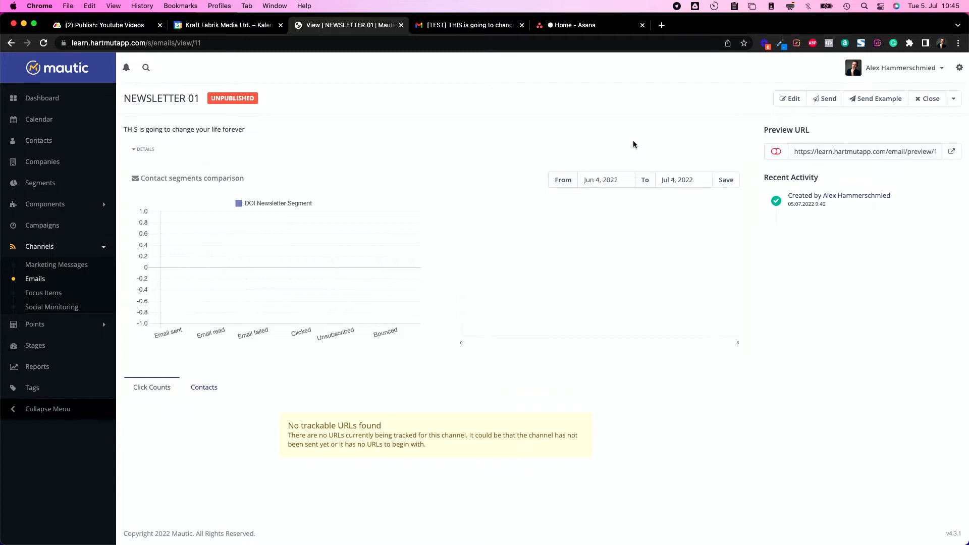
mouse_move(818, 132)
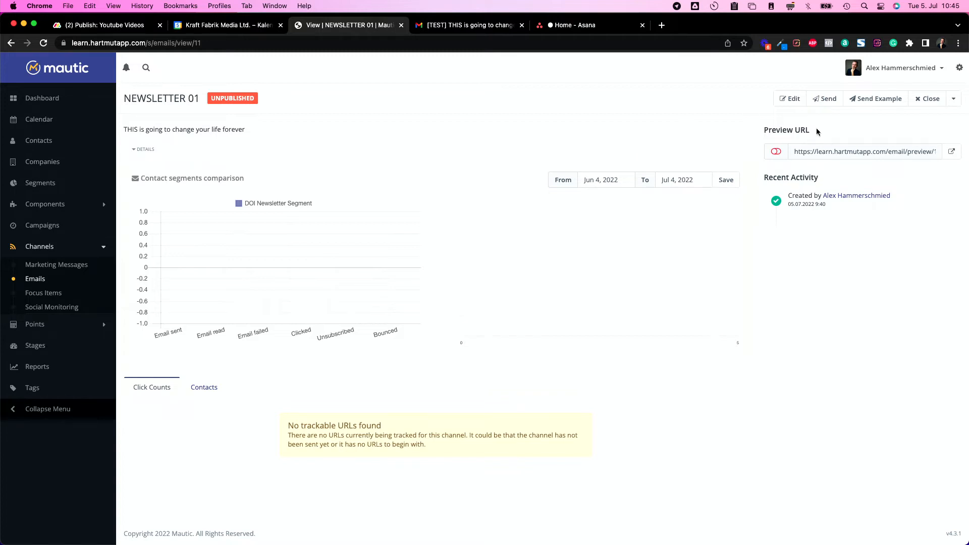
mouse_move(831, 124)
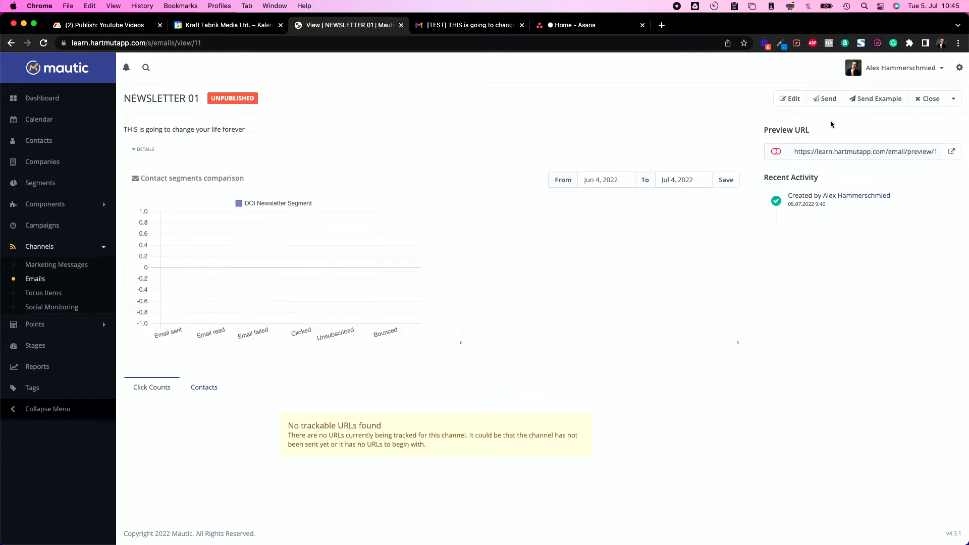
mouse_move(807, 124)
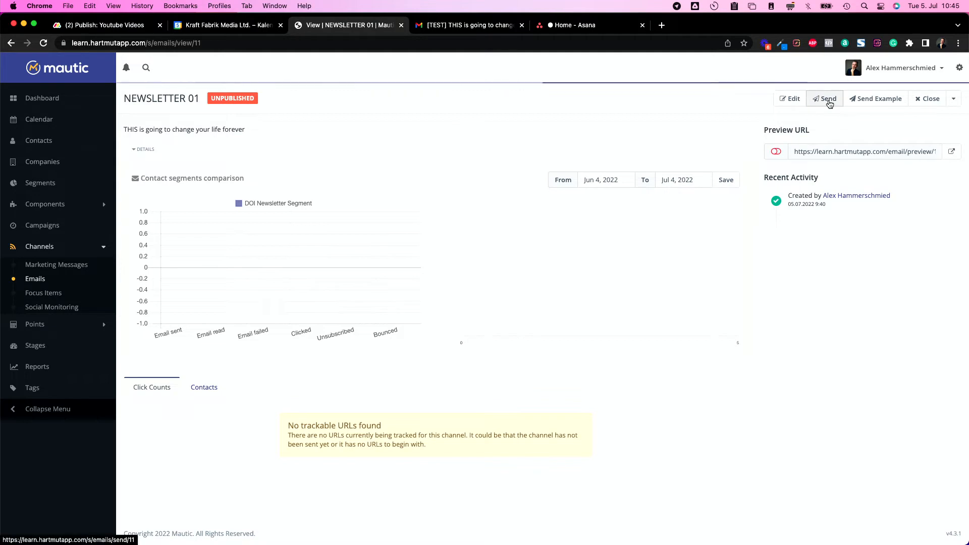
left_click(826, 98)
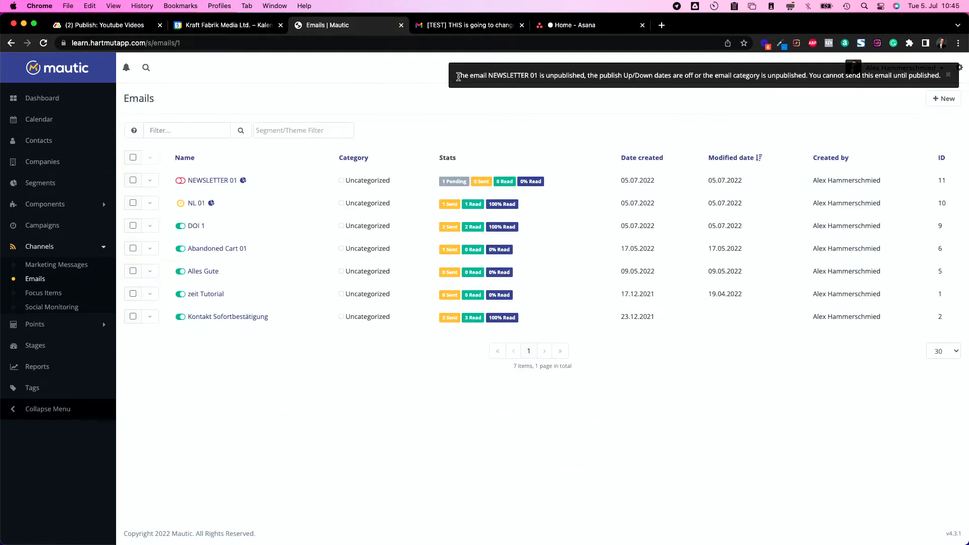
mouse_move(469, 82)
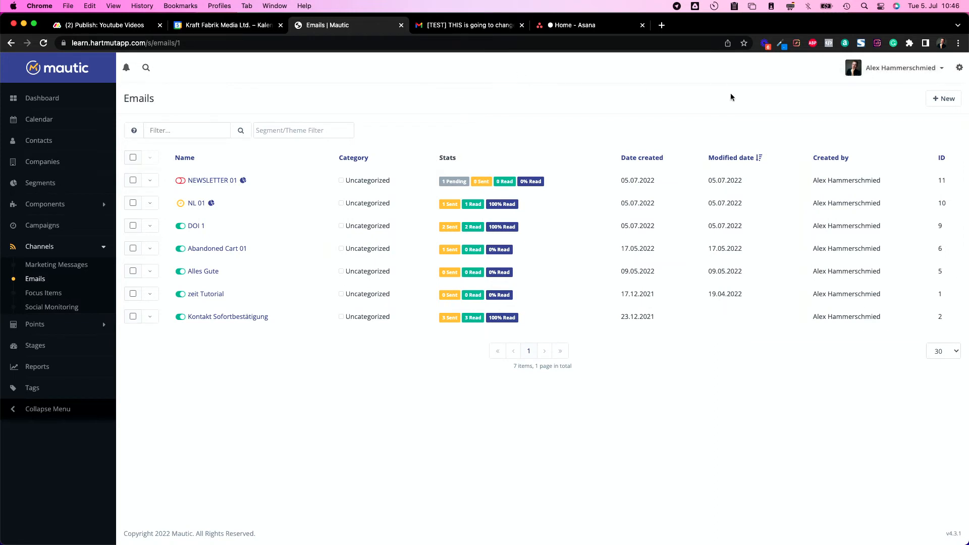
mouse_move(614, 141)
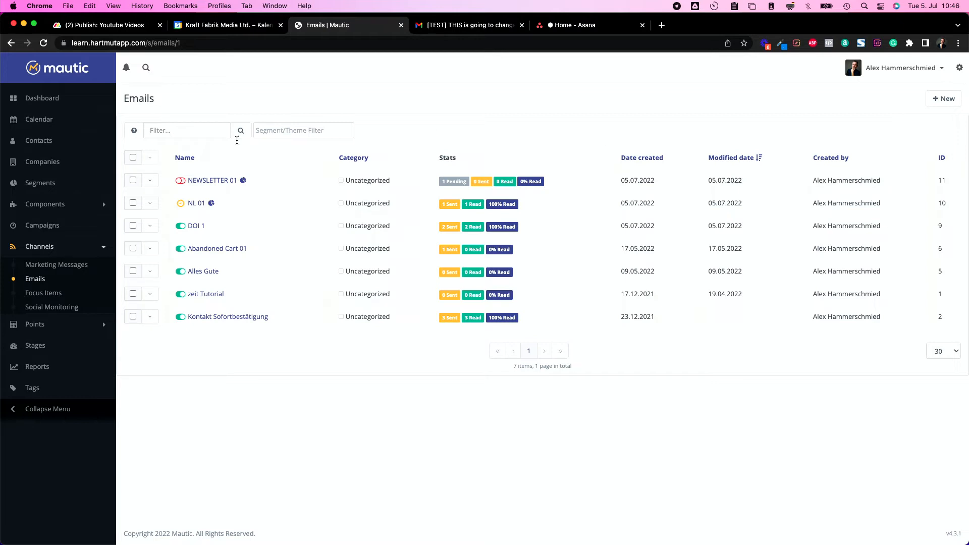
left_click(212, 179)
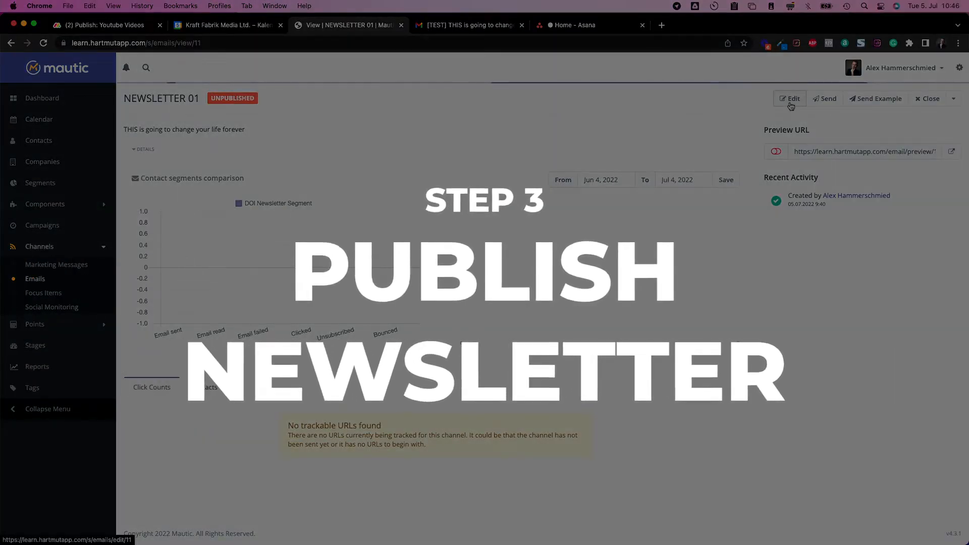
Step: Publish NEWSLETTER 01 and open its send page showing one pending contact
left_click(790, 98)
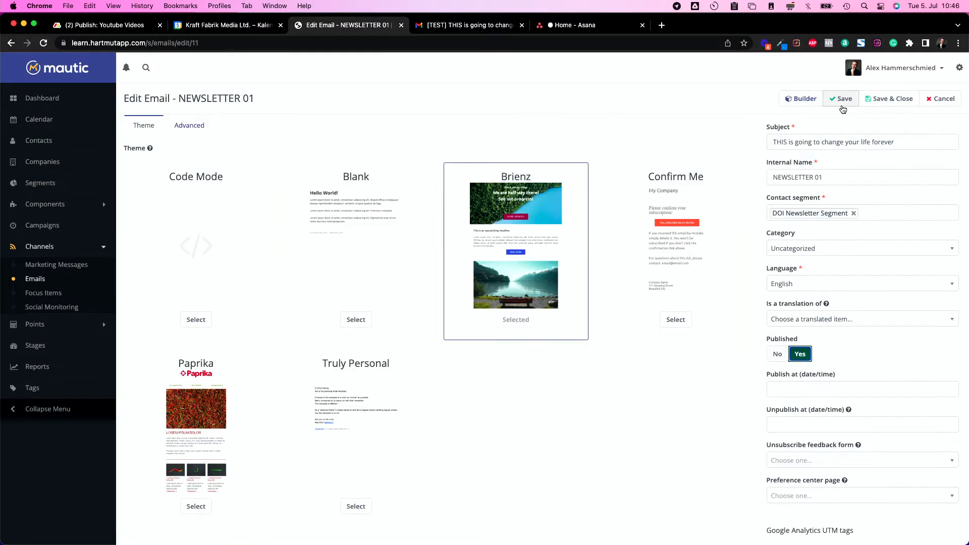
left_click(840, 98)
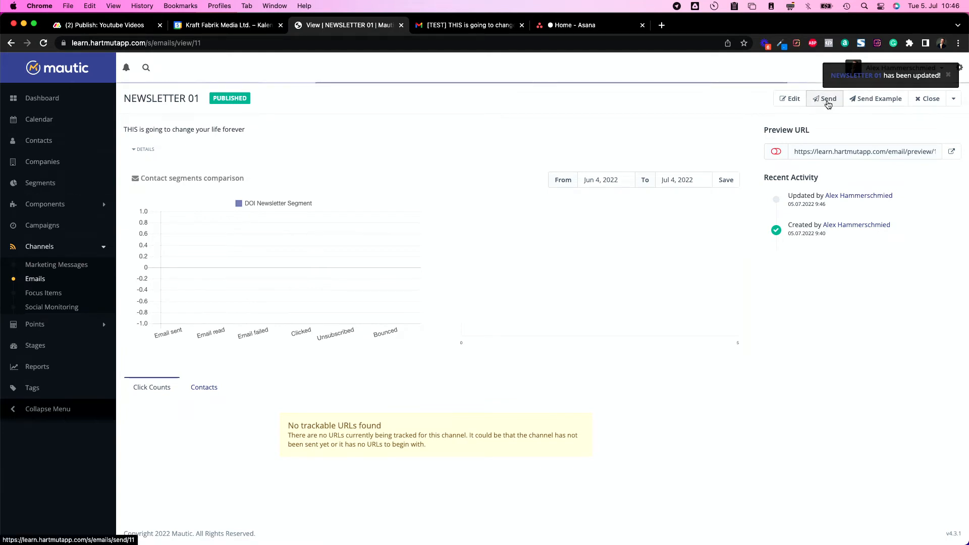
left_click(825, 99)
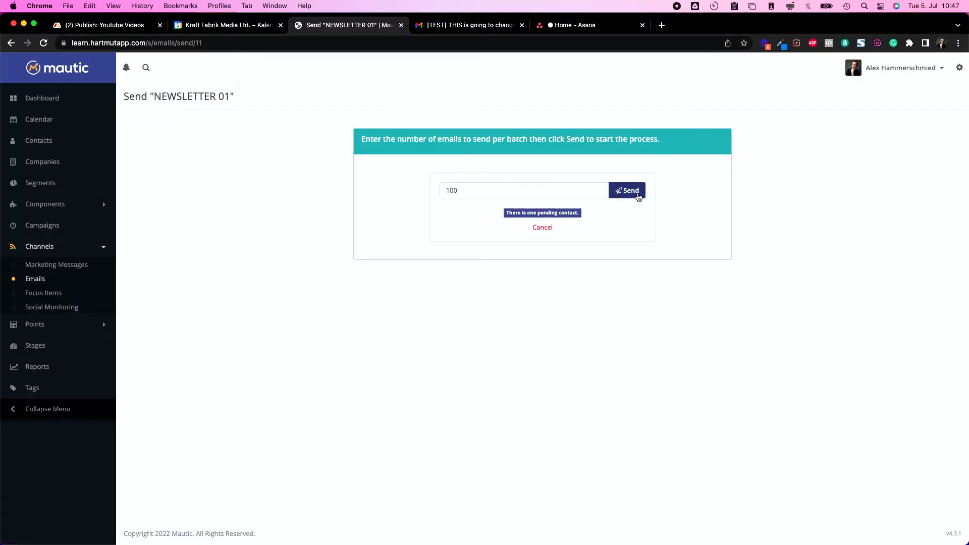
Step: Send NEWSLETTER 01 in batches of 100 to its one pending contact
left_click(627, 190)
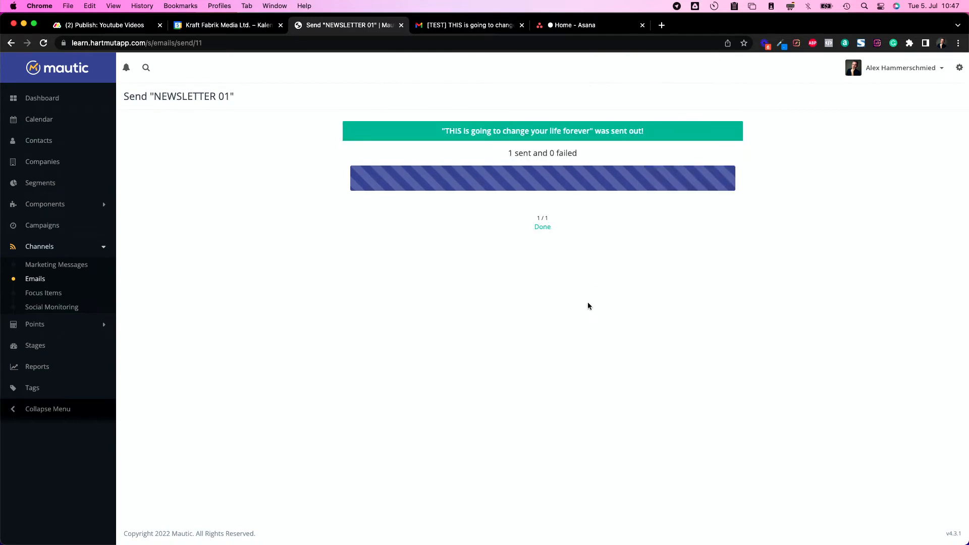
left_click(468, 25)
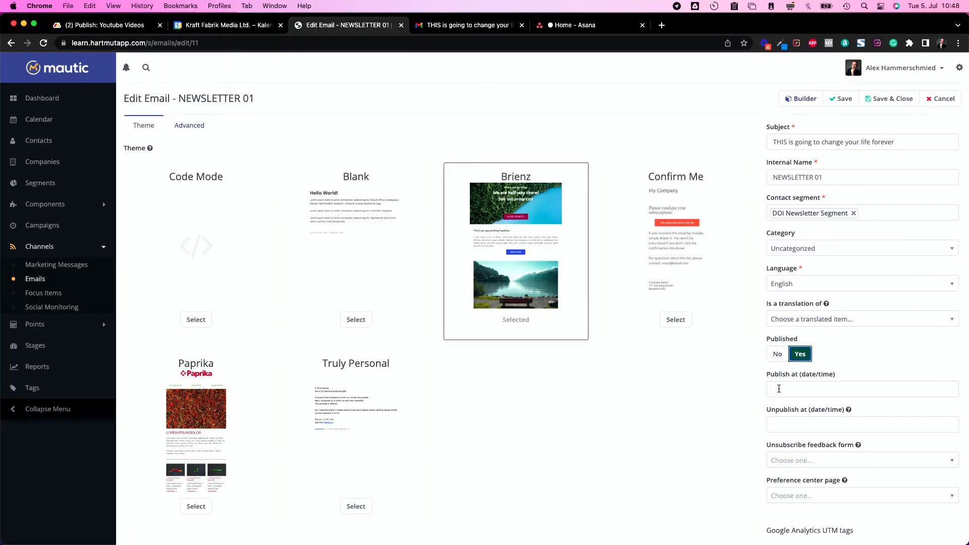
left_click(861, 388)
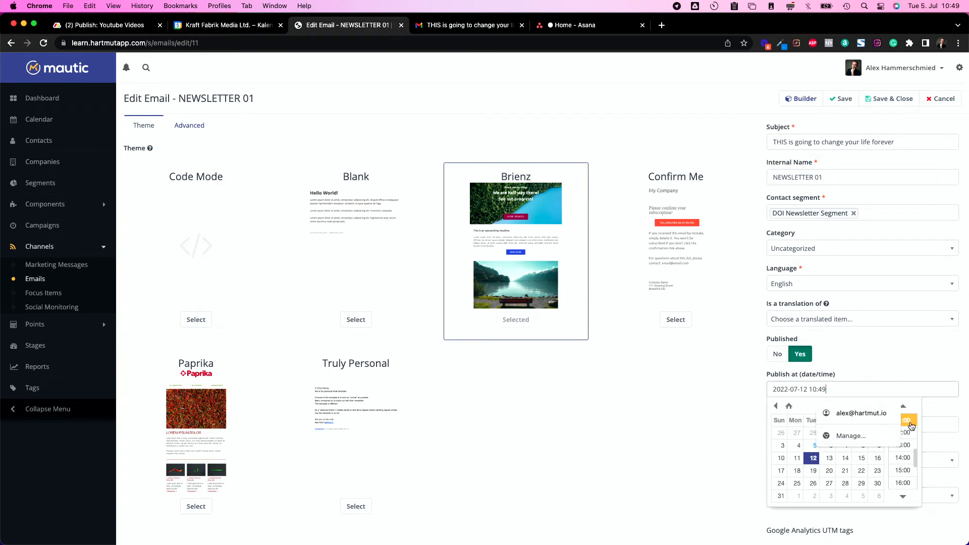
left_click(907, 424)
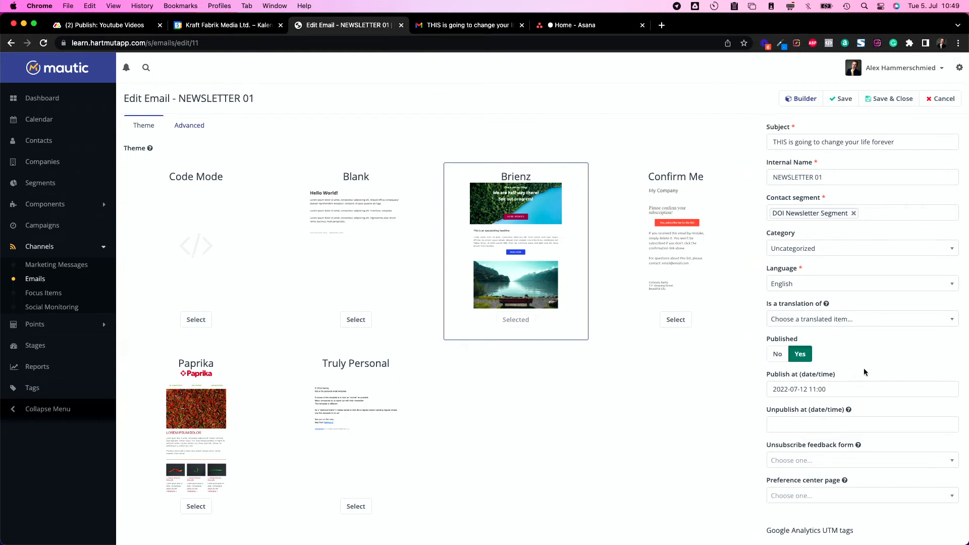
left_click(862, 424)
type("2022-07-12 16:00")
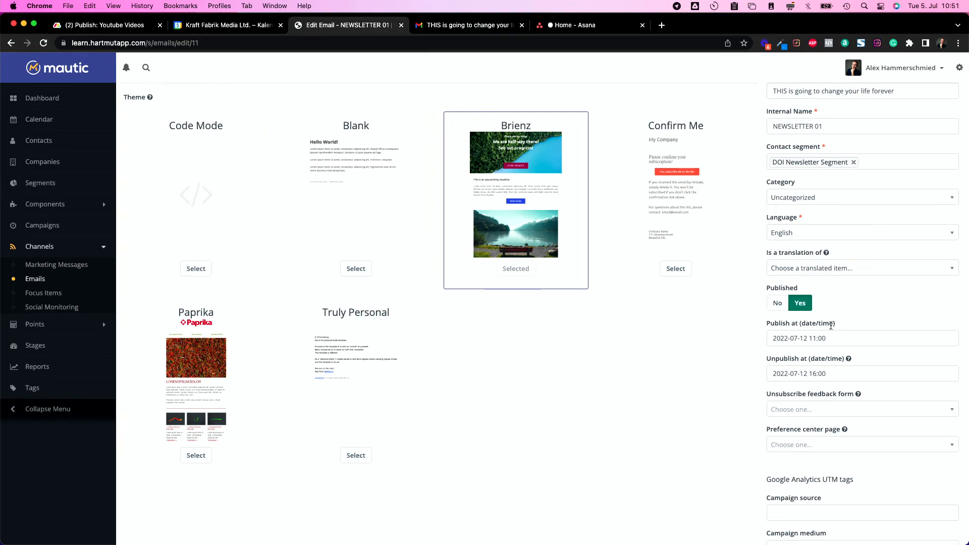
left_click(777, 302)
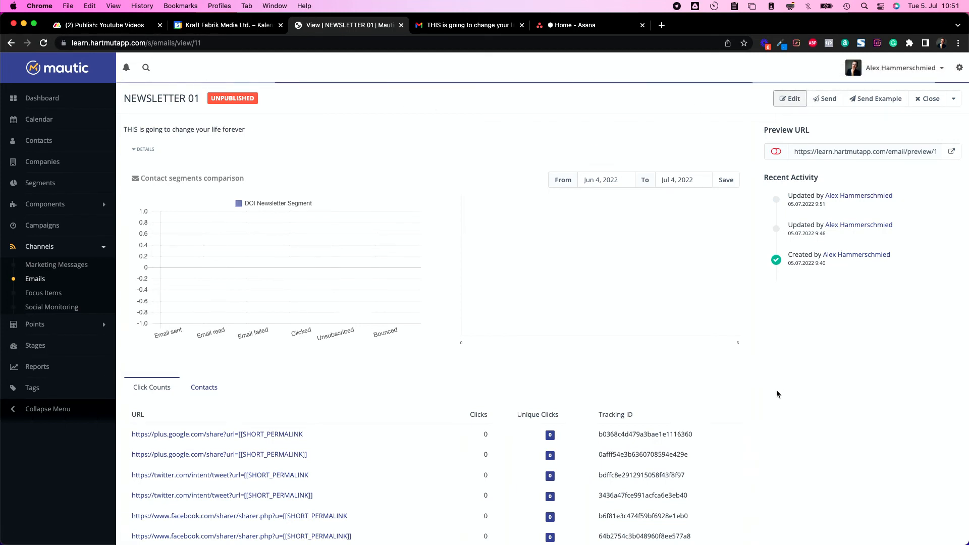
Step: Set NEWSLETTER 01 back to Published and save so it shows the Pending badge
left_click(789, 98)
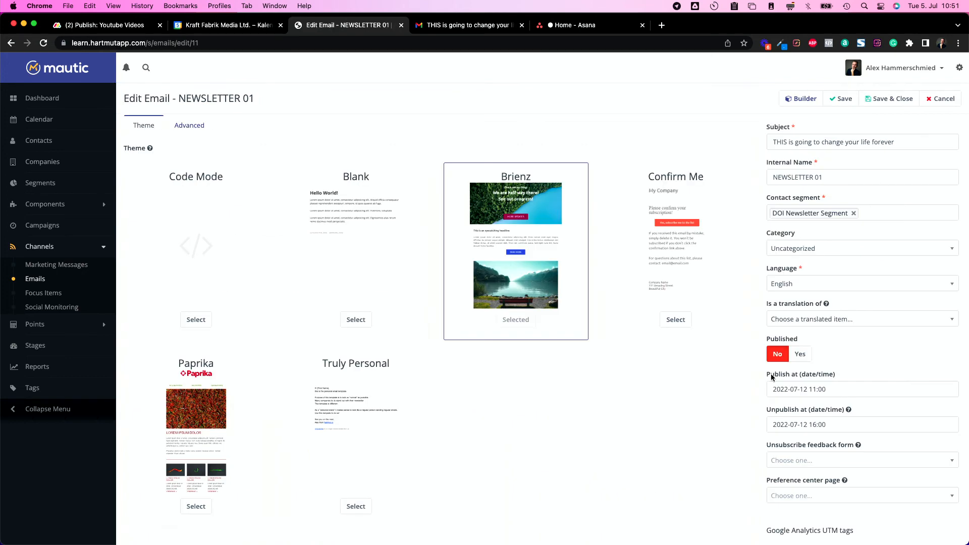
left_click(799, 354)
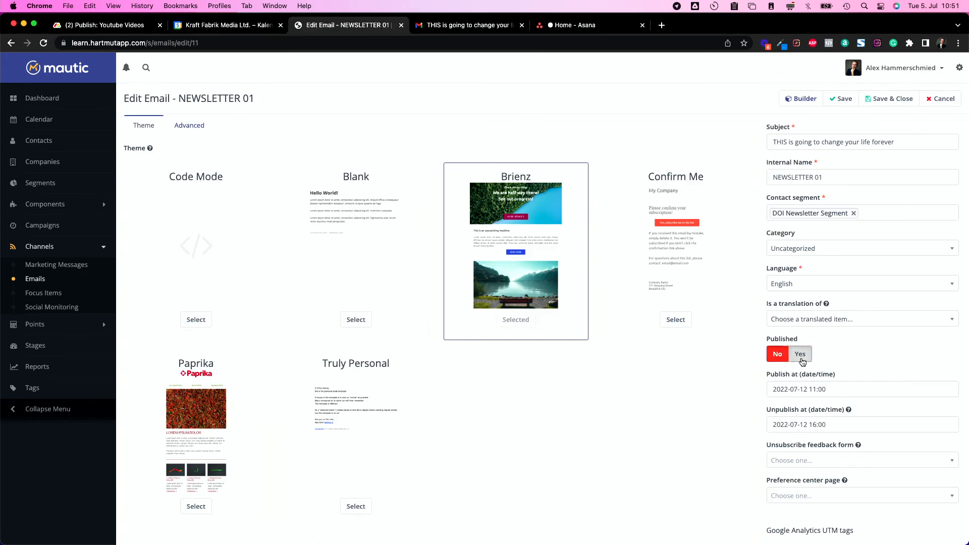
left_click(799, 353)
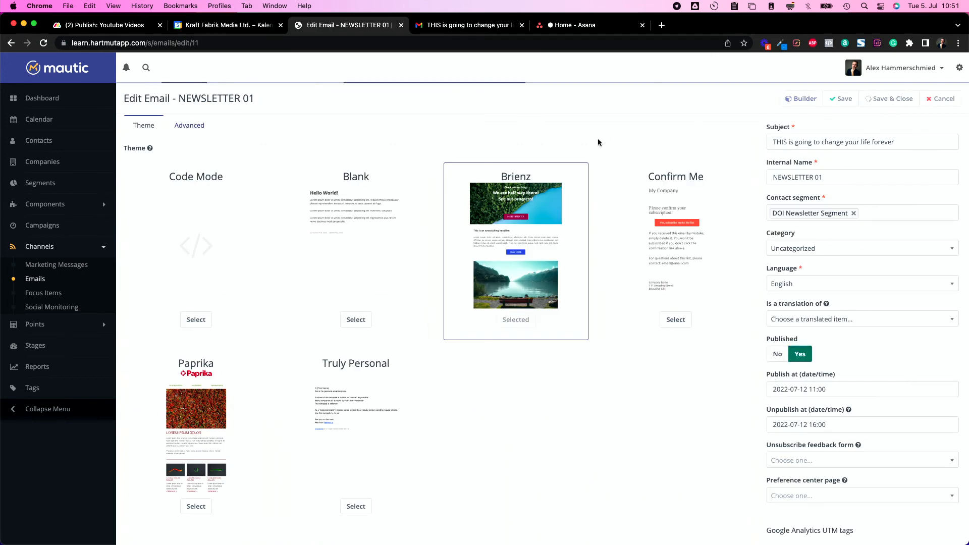
left_click(892, 98)
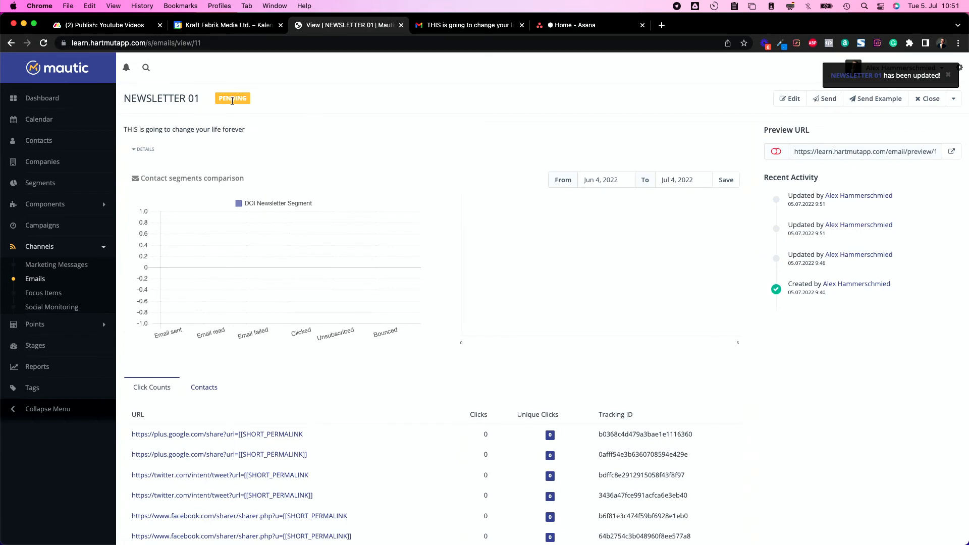
mouse_move(35, 278)
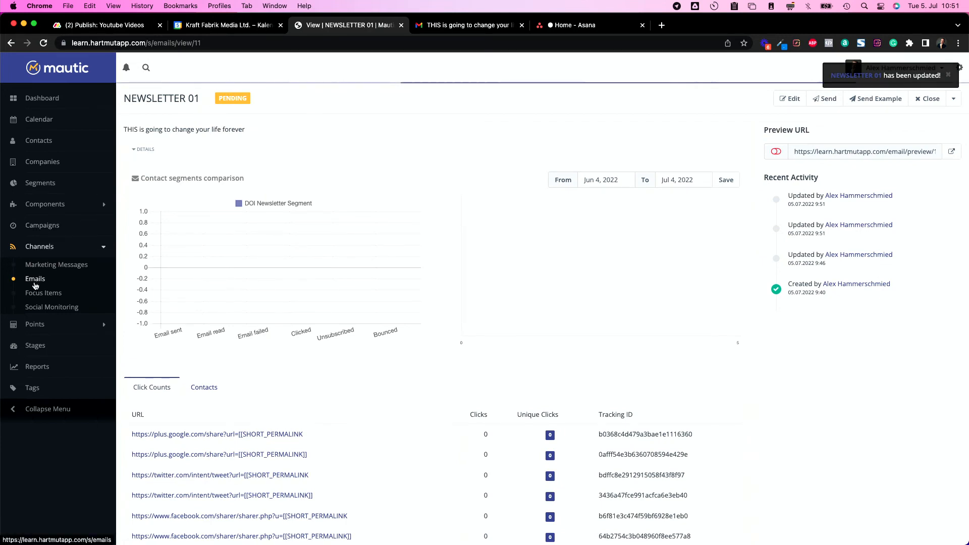